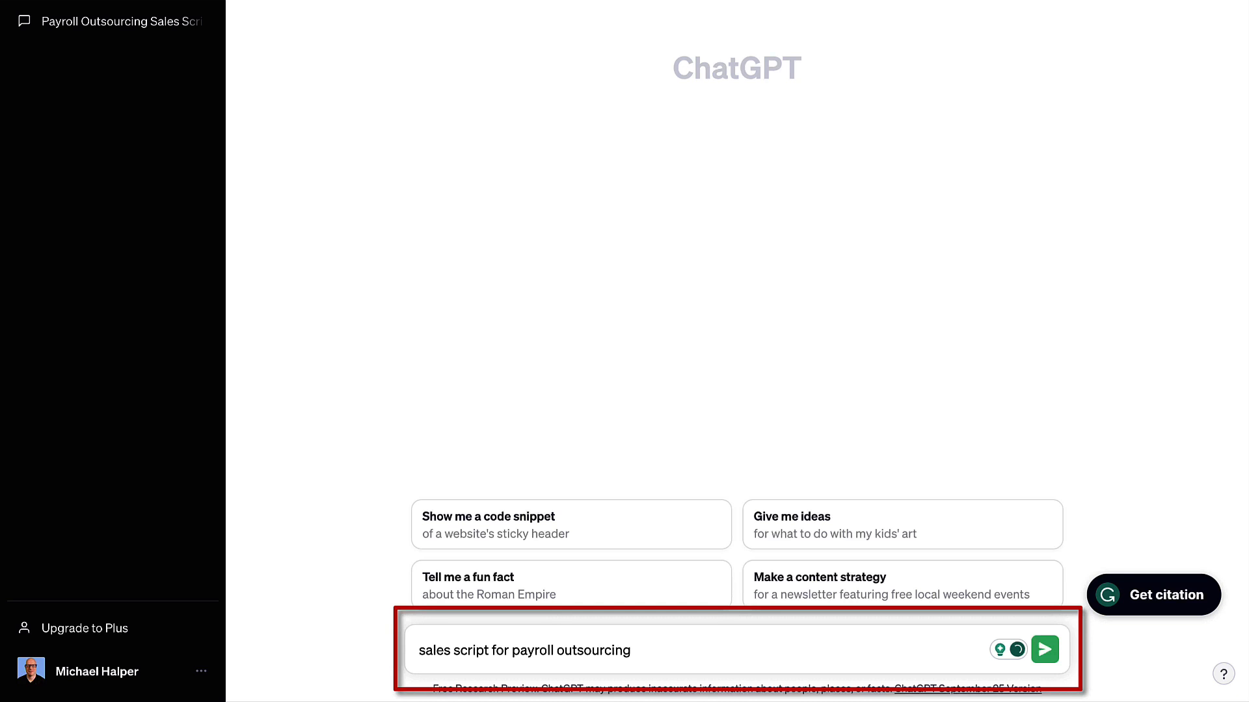
# - Send the prompt 'sales script for payroll outsourcing' to ChatGPT
pyautogui.click(1044, 650)
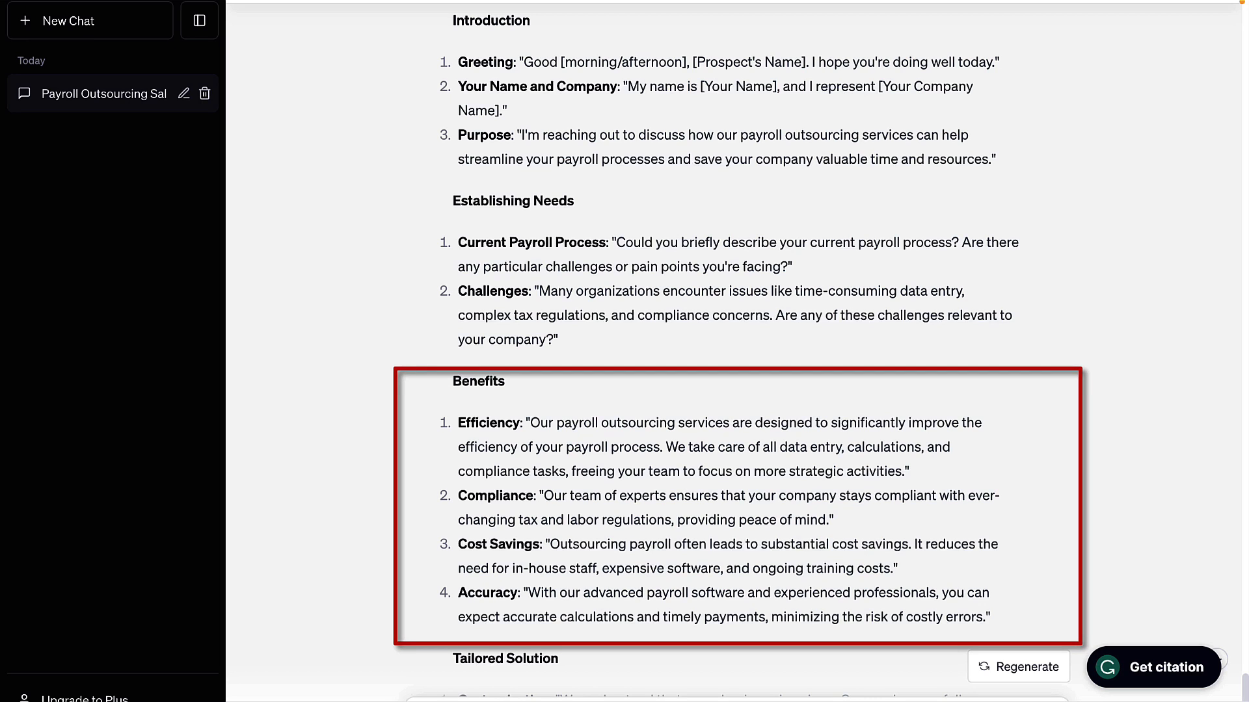
pyautogui.scroll(-3)
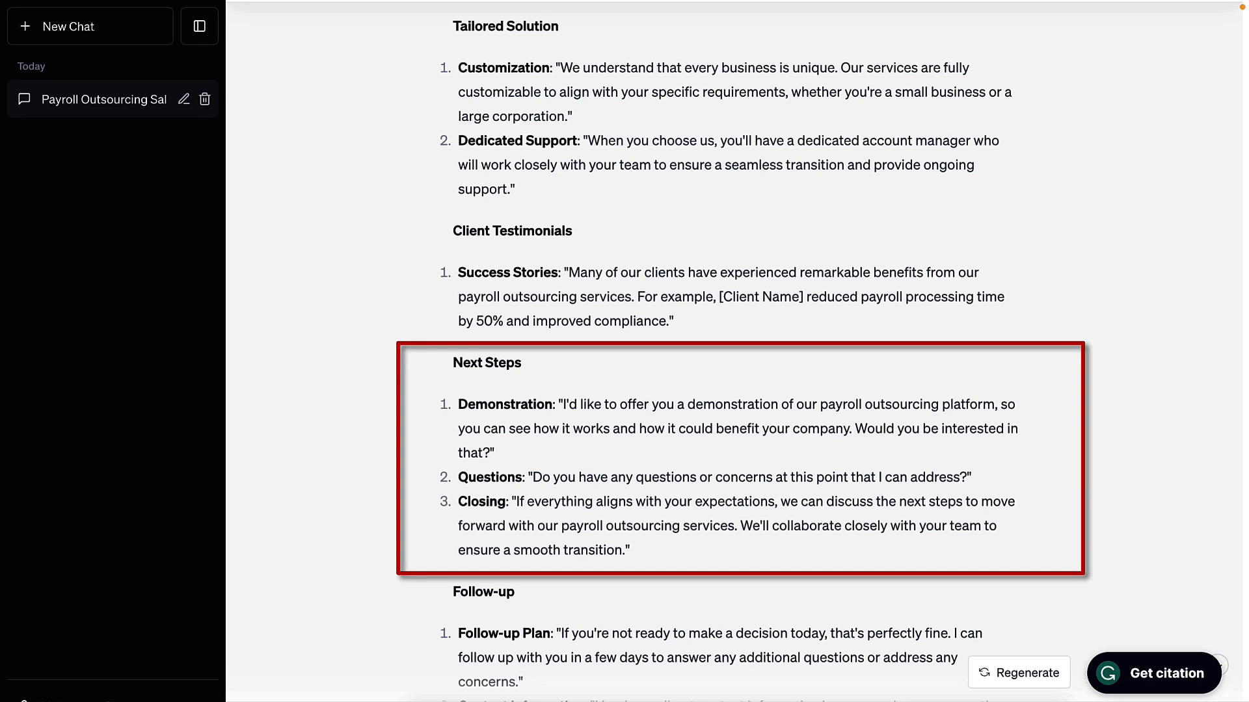
pyautogui.scroll(-3)
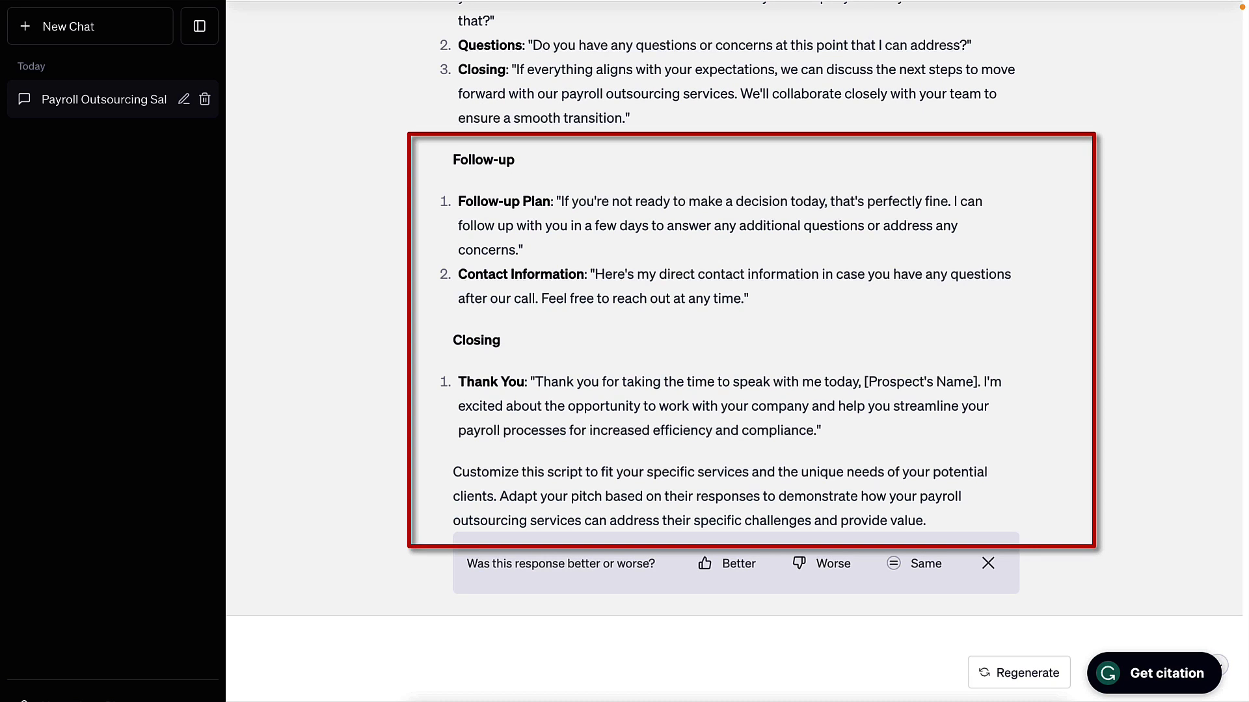
pyautogui.scroll(3)
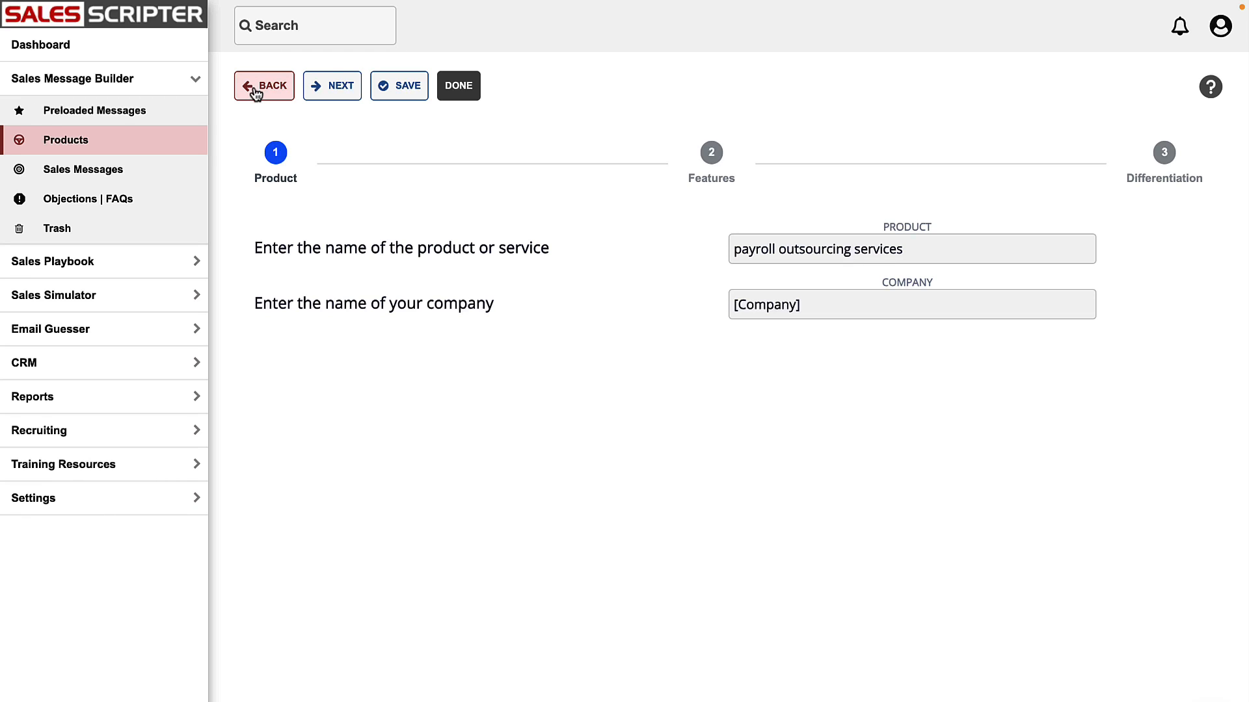
pyautogui.moveTo(284, 215)
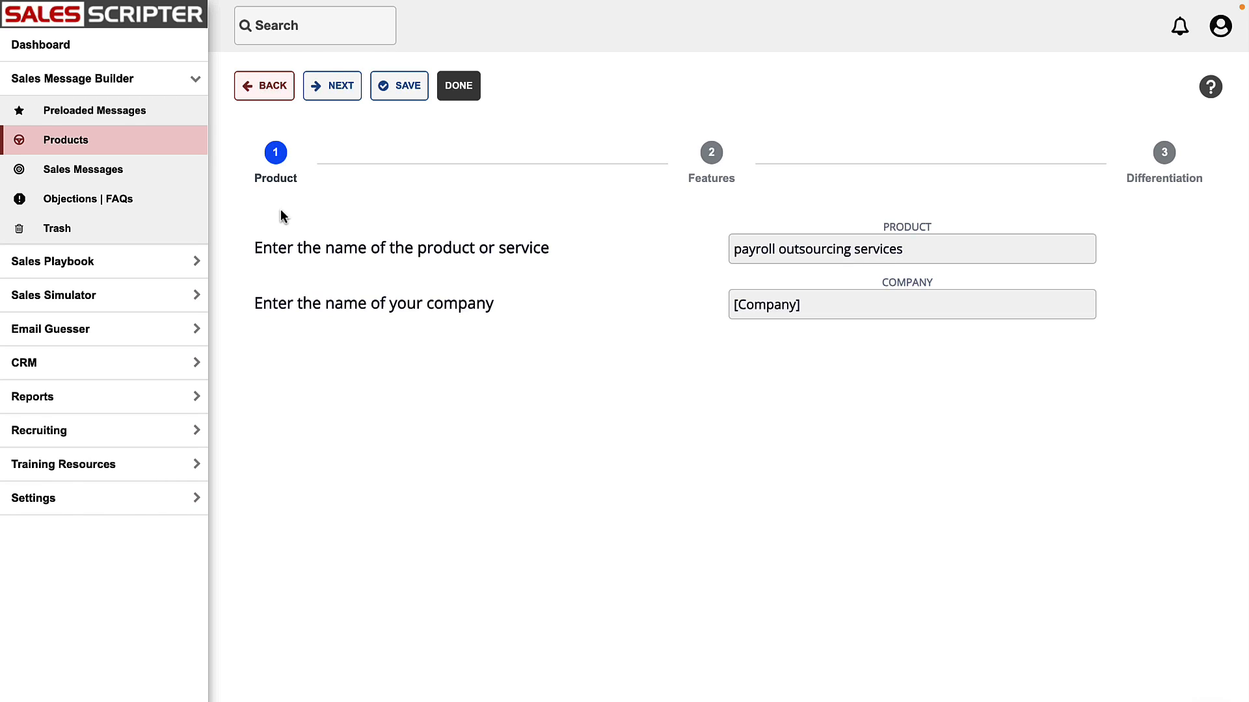
pyautogui.moveTo(540, 220)
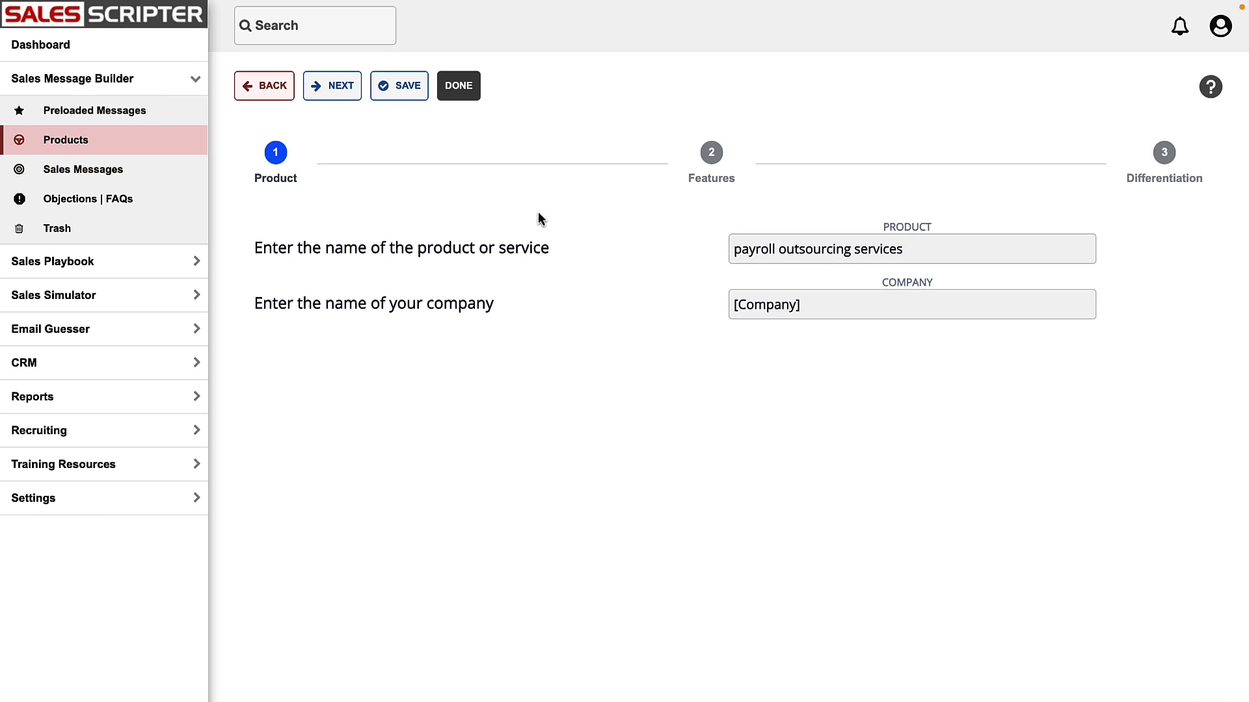
# - On the Features step, add every AI-suggested feature, such as direct deposit and electronic payment options
pyautogui.click(331, 85)
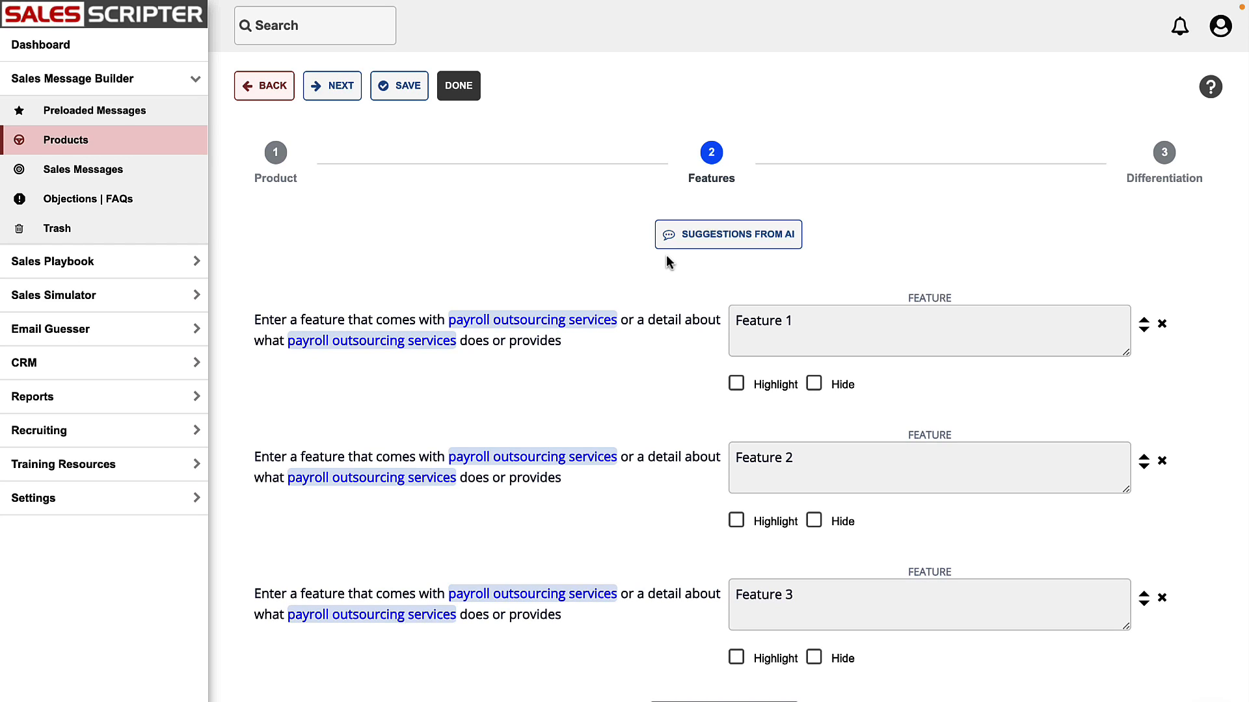
pyautogui.click(727, 234)
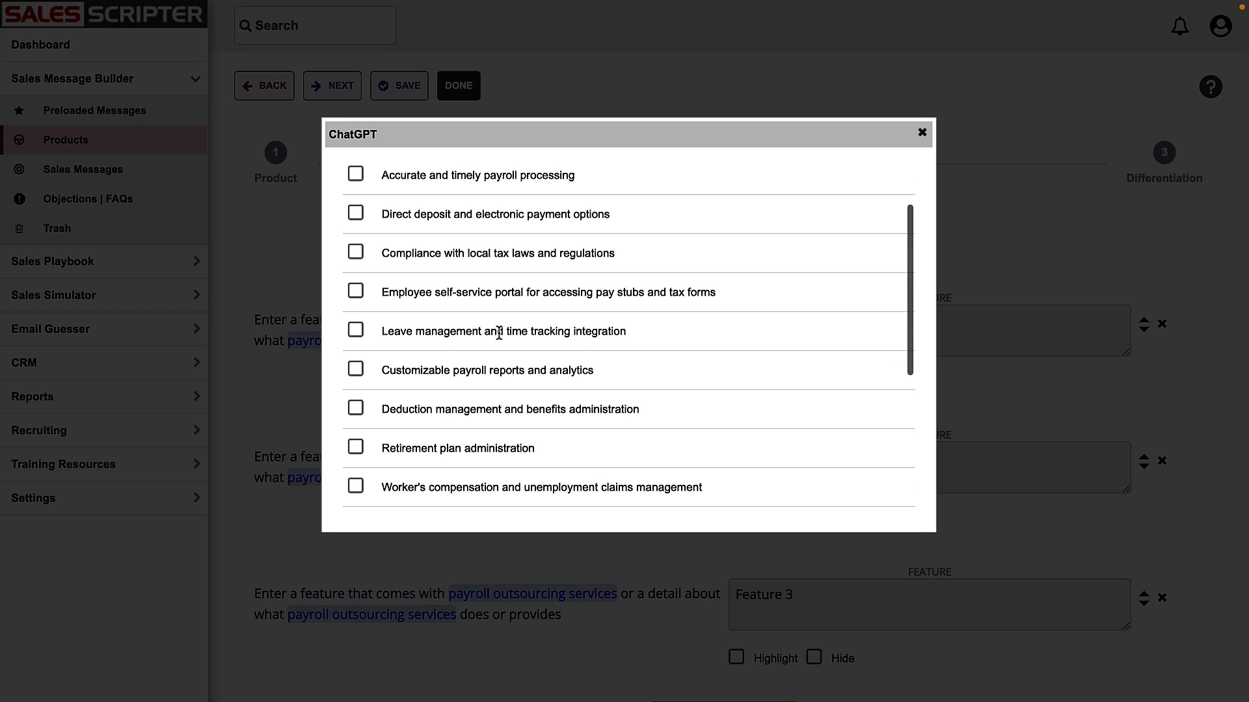
pyautogui.scroll(3)
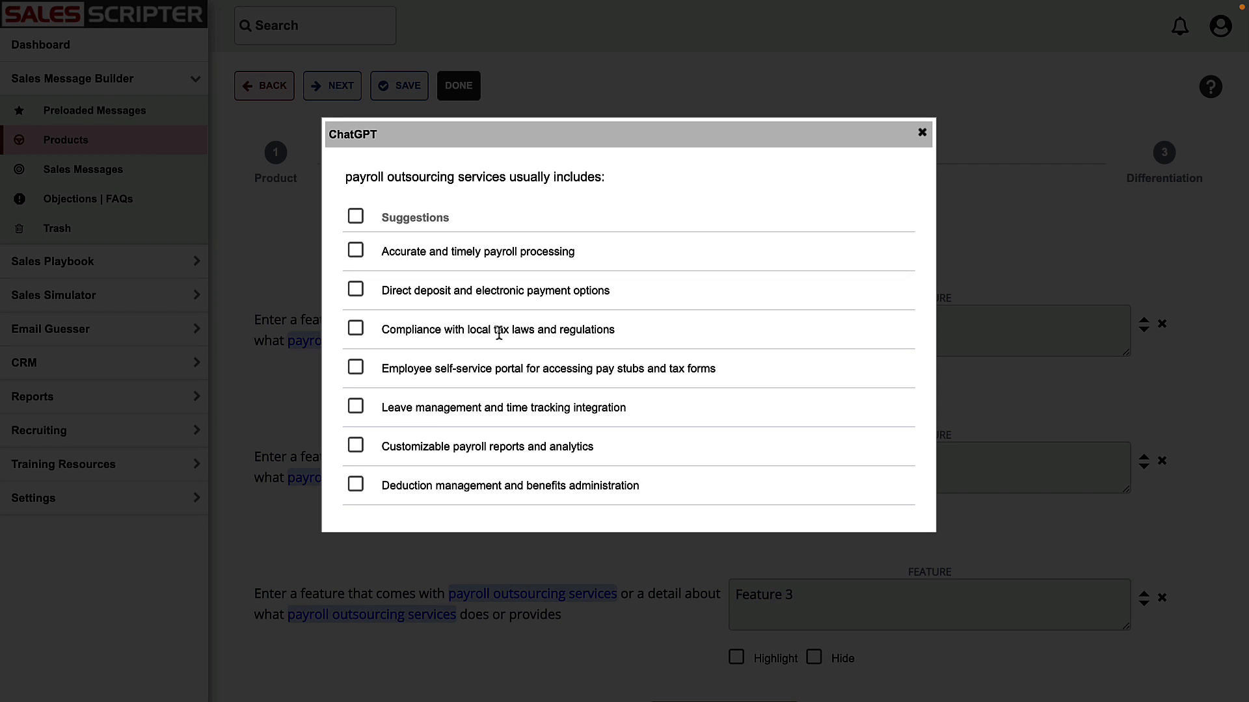
pyautogui.scroll(-3)
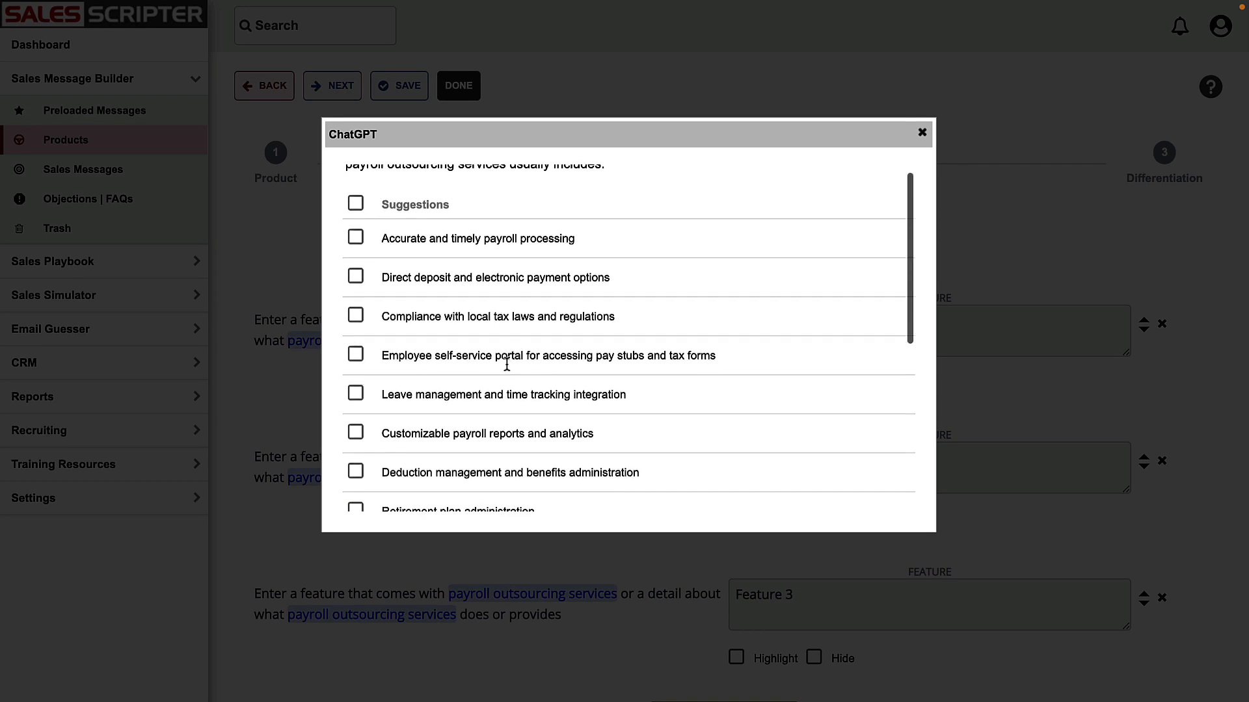
pyautogui.click(355, 203)
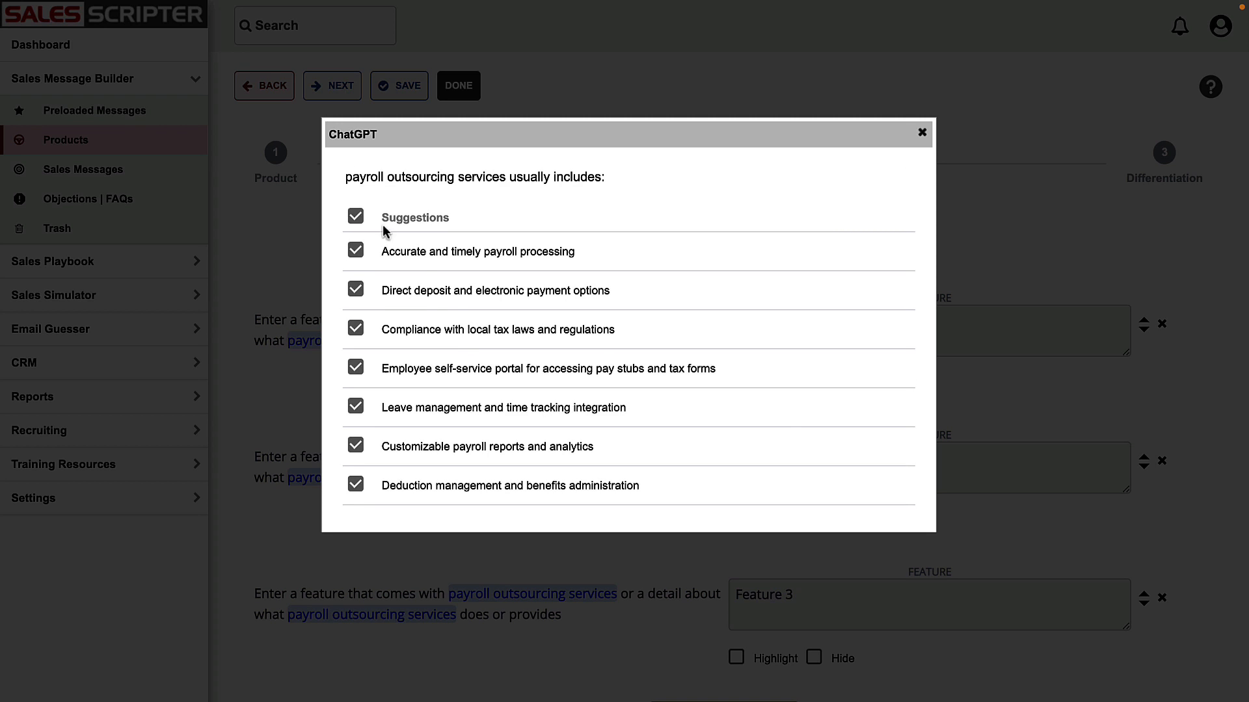
pyautogui.scroll(-3)
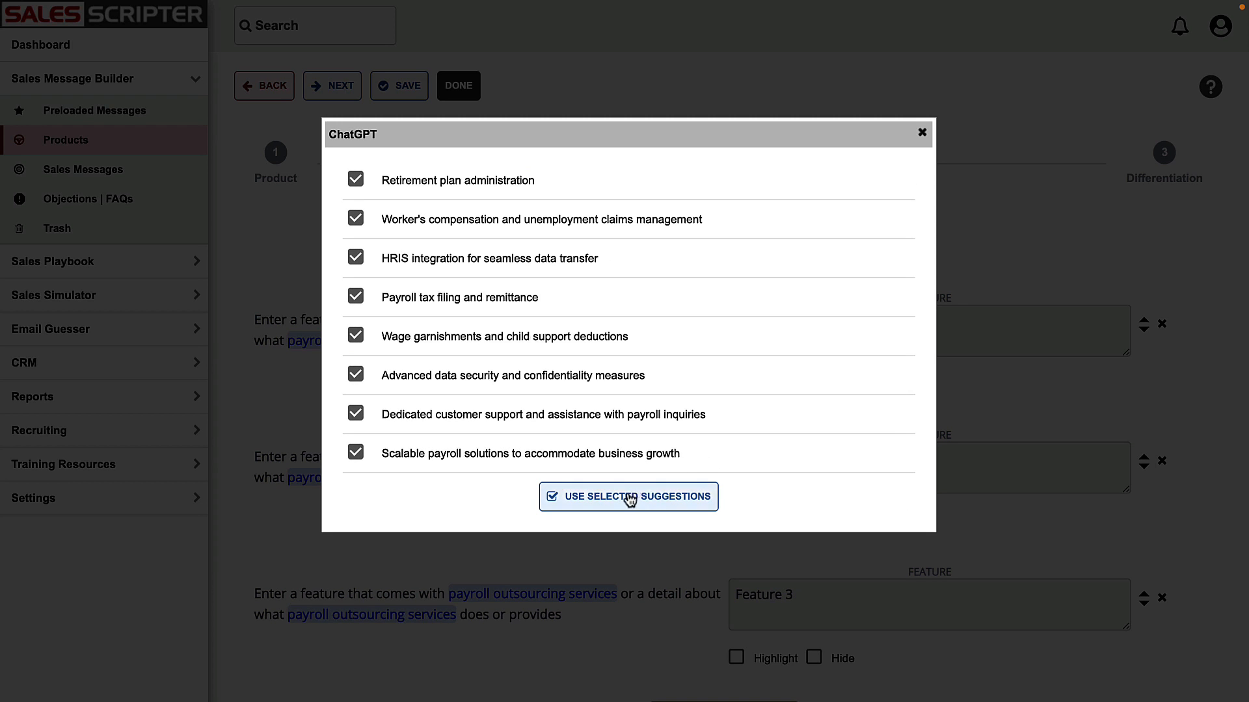
pyautogui.click(628, 496)
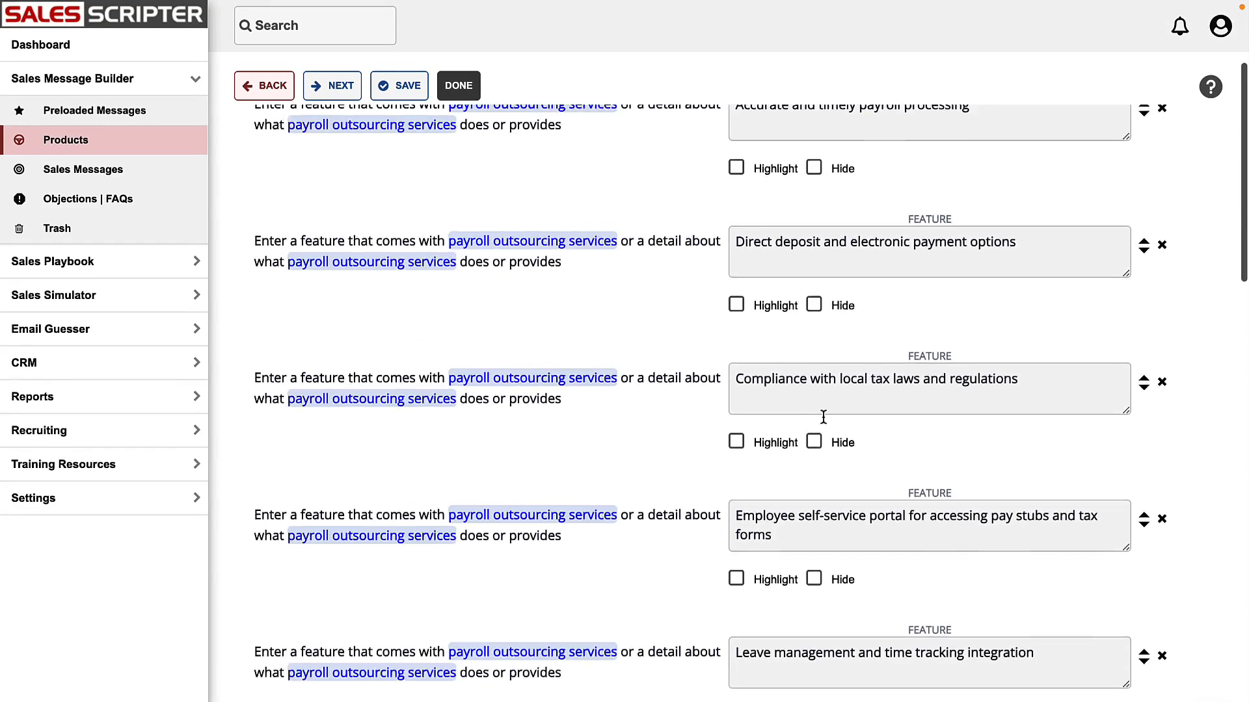
pyautogui.scroll(3)
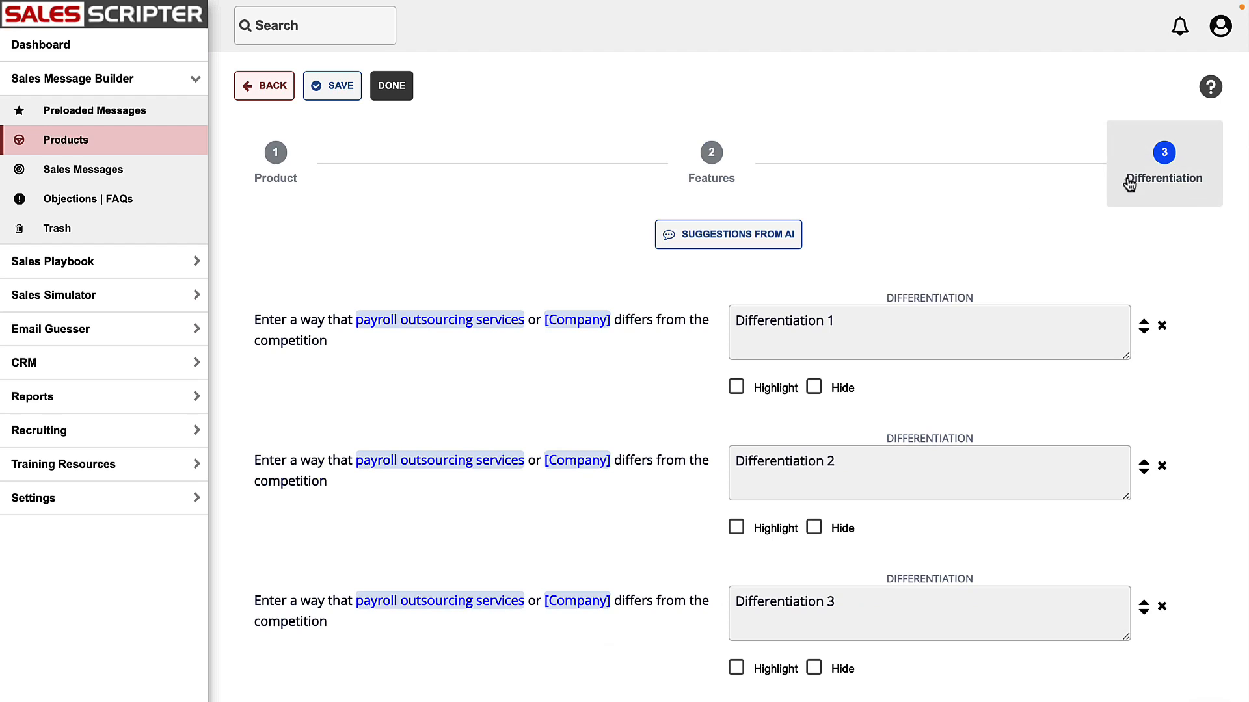
# - Request AI differentiation suggestions, select them all and add them as differentiators
pyautogui.click(727, 234)
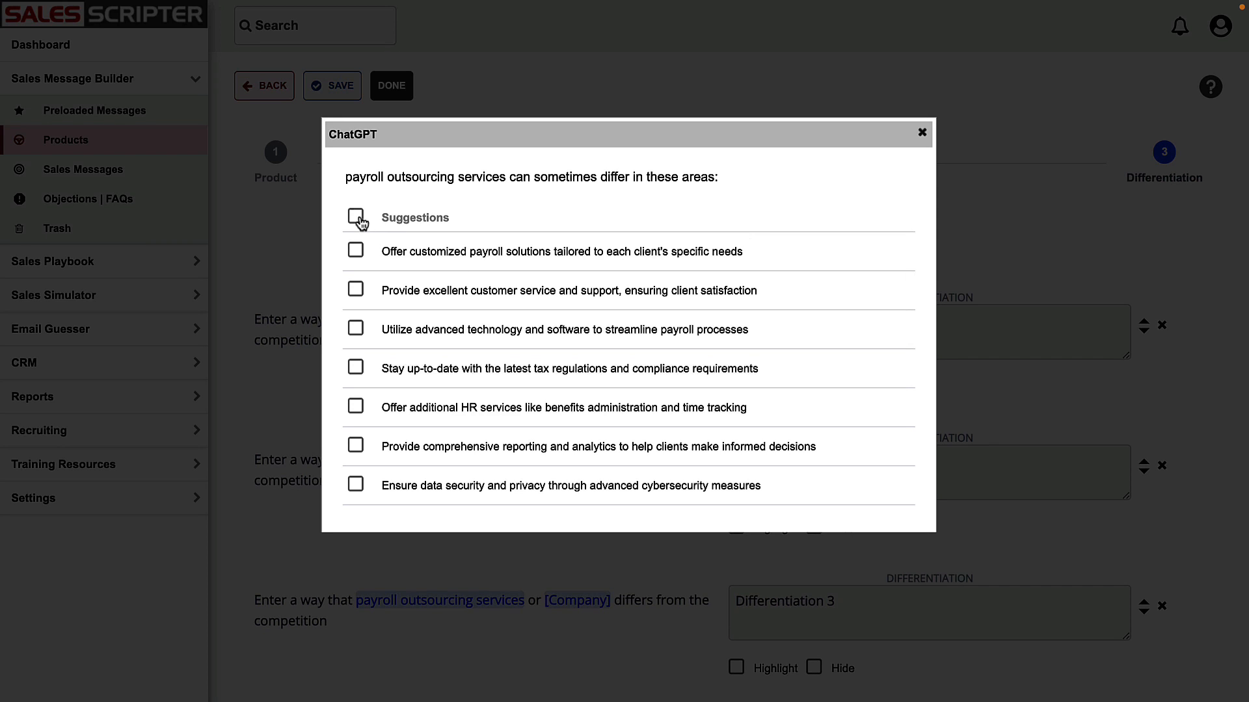
pyautogui.click(355, 217)
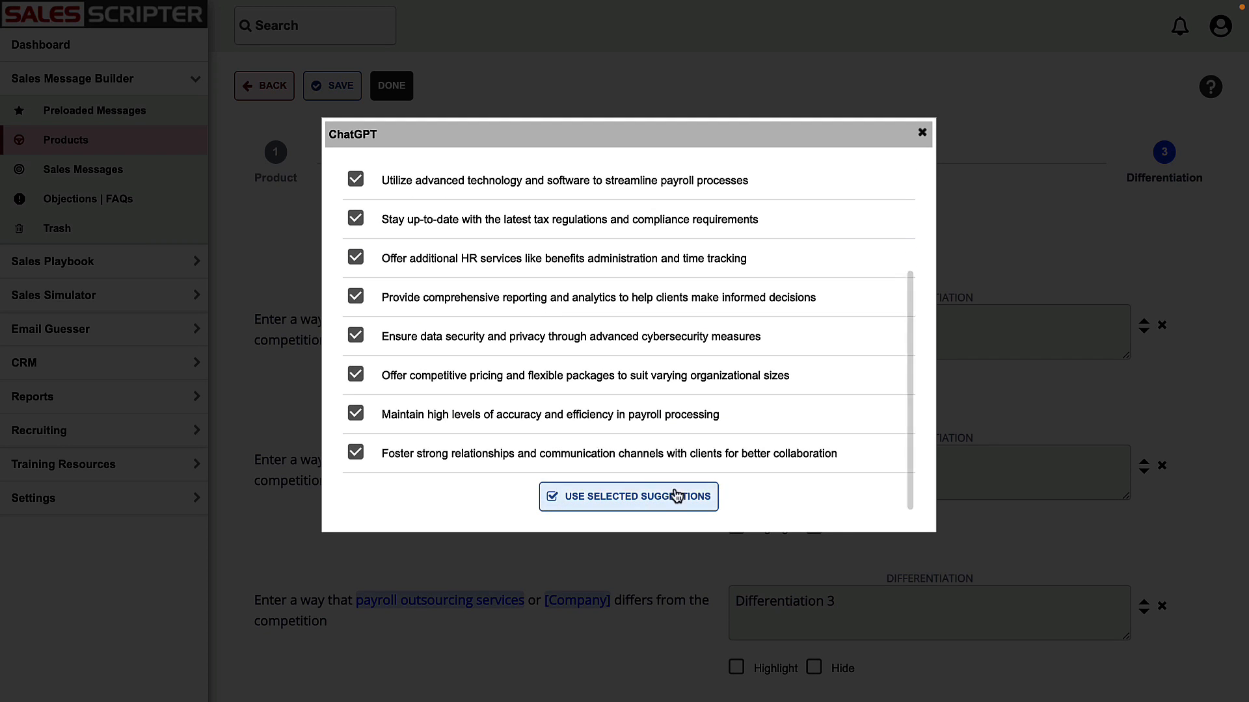
pyautogui.click(629, 496)
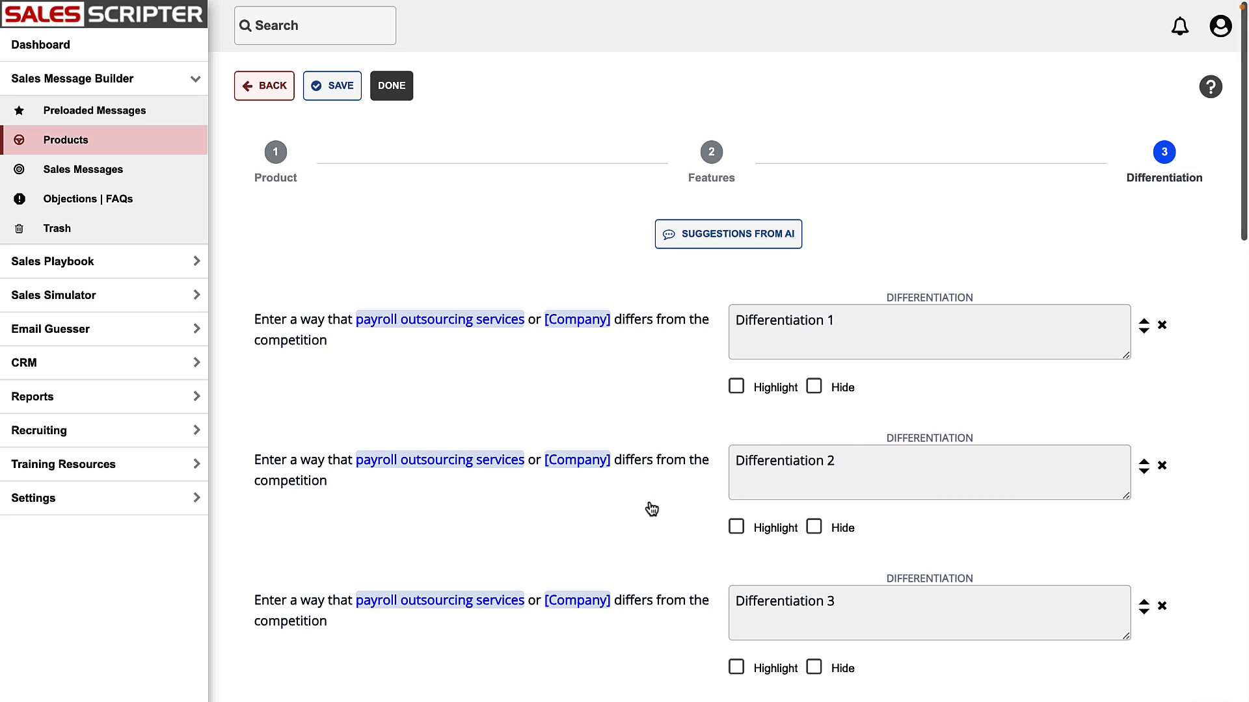
pyautogui.click(727, 234)
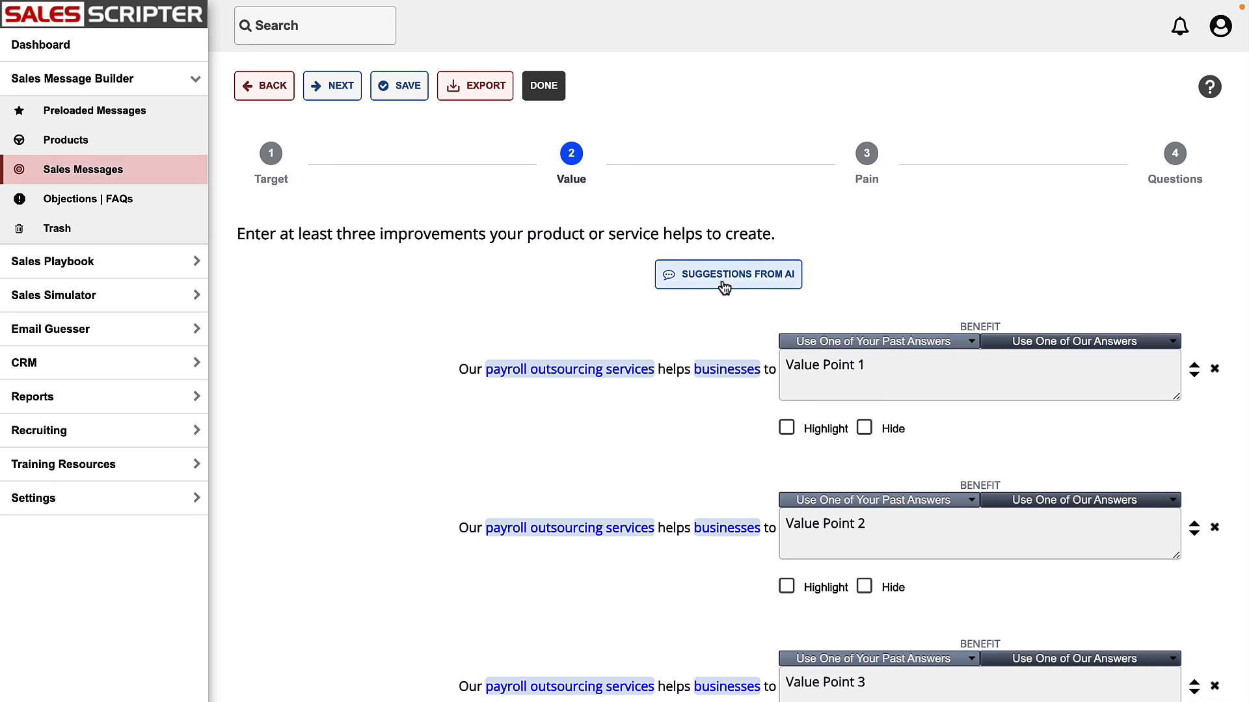
# - Add AI-suggested payroll benefits like reducing overhead costs, then advance to the Pain step
pyautogui.click(727, 274)
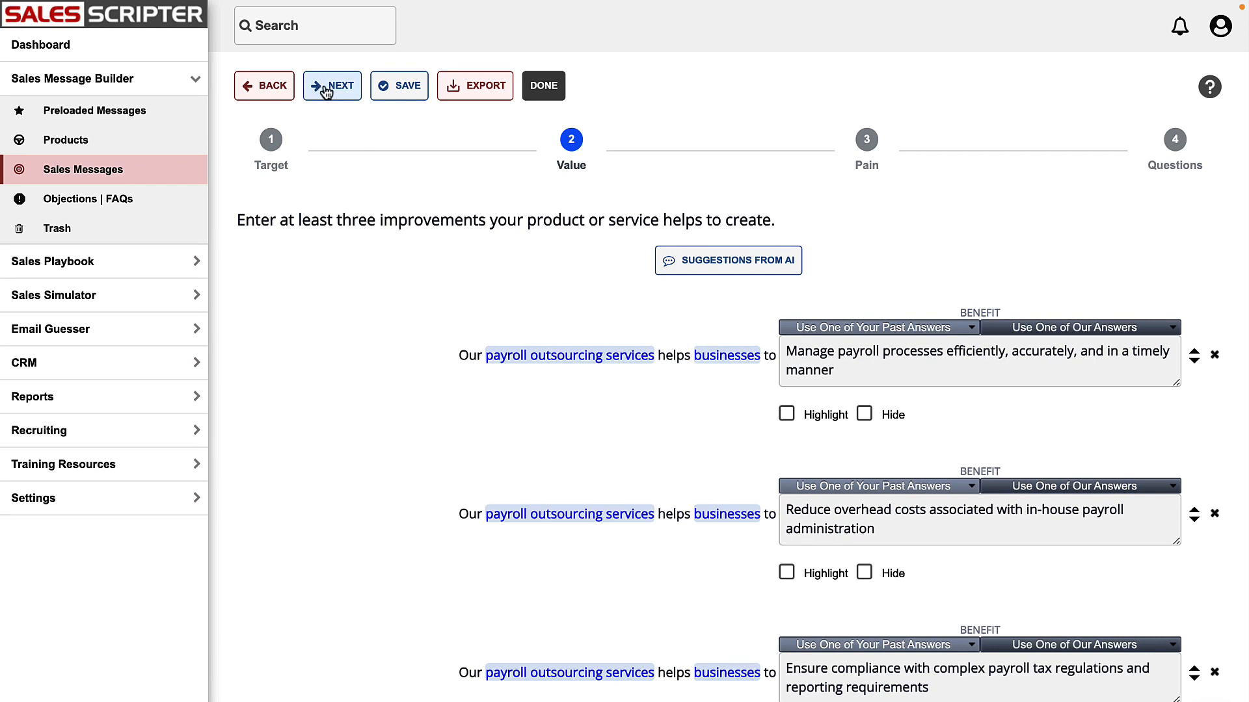
pyautogui.click(331, 85)
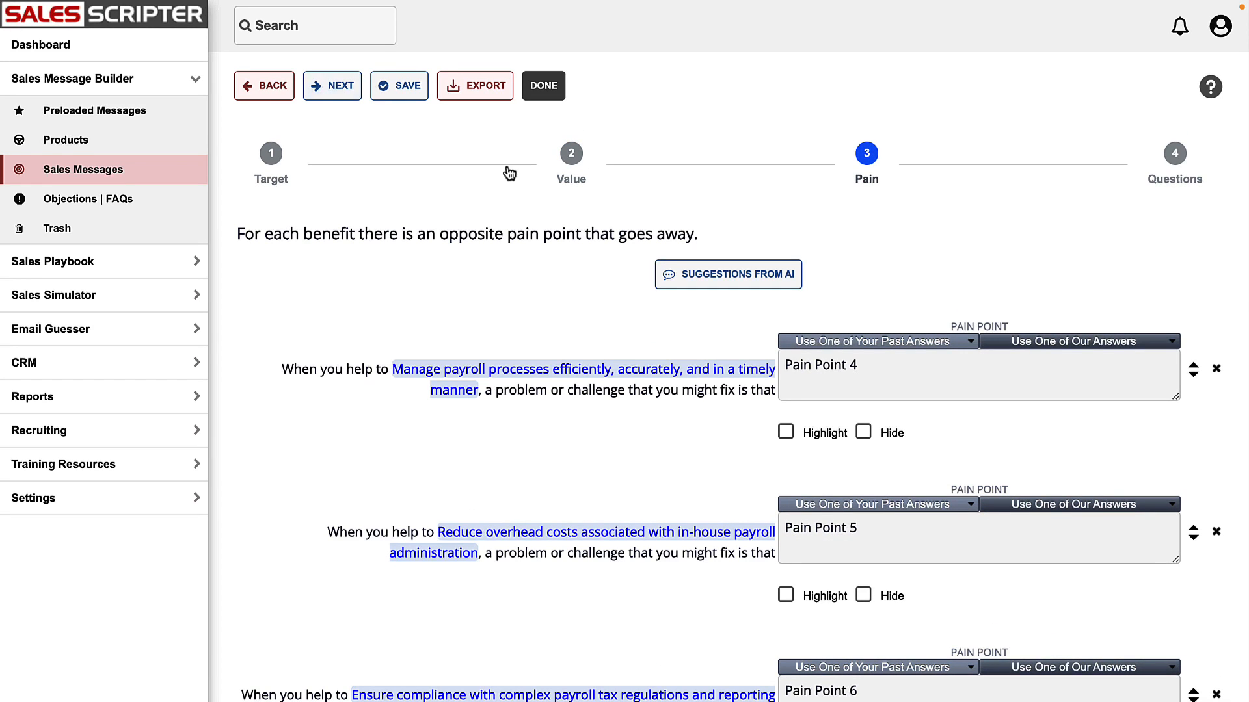
# - Fill the pain points with all AI suggestions, e.g. increased overhead costs, then advance to Questions
pyautogui.click(727, 274)
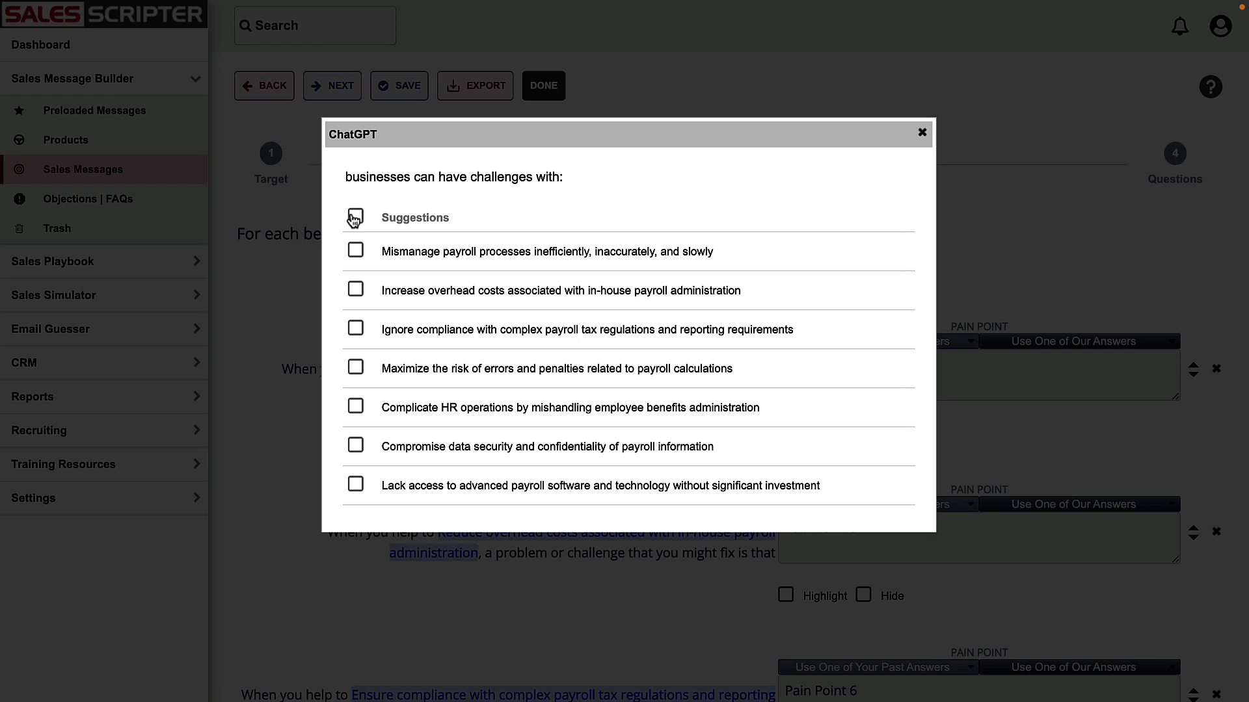
pyautogui.click(355, 218)
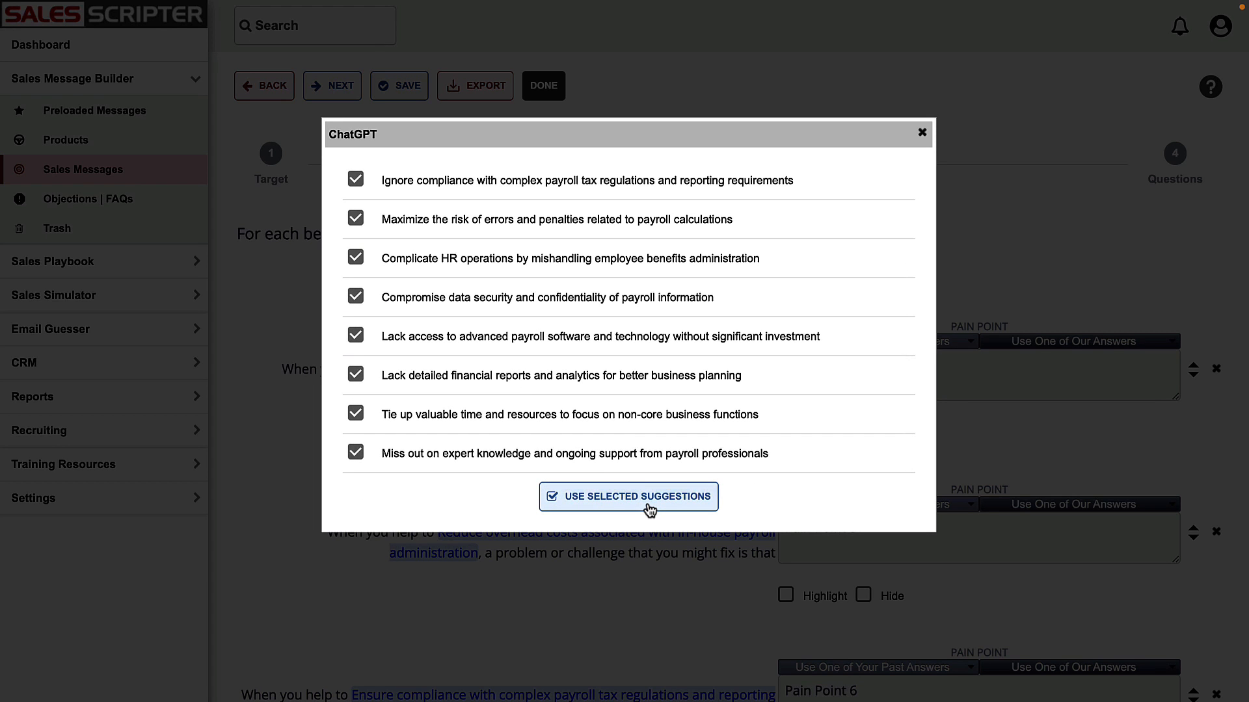
pyautogui.click(629, 497)
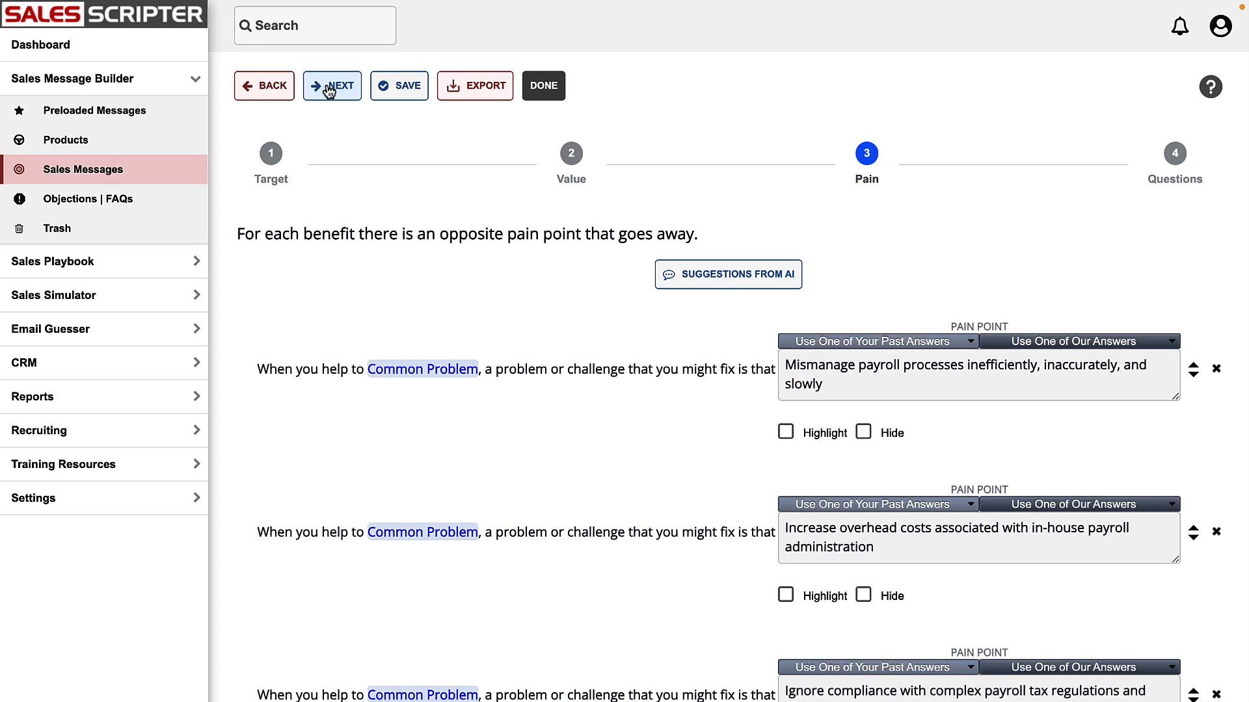
pyautogui.click(331, 85)
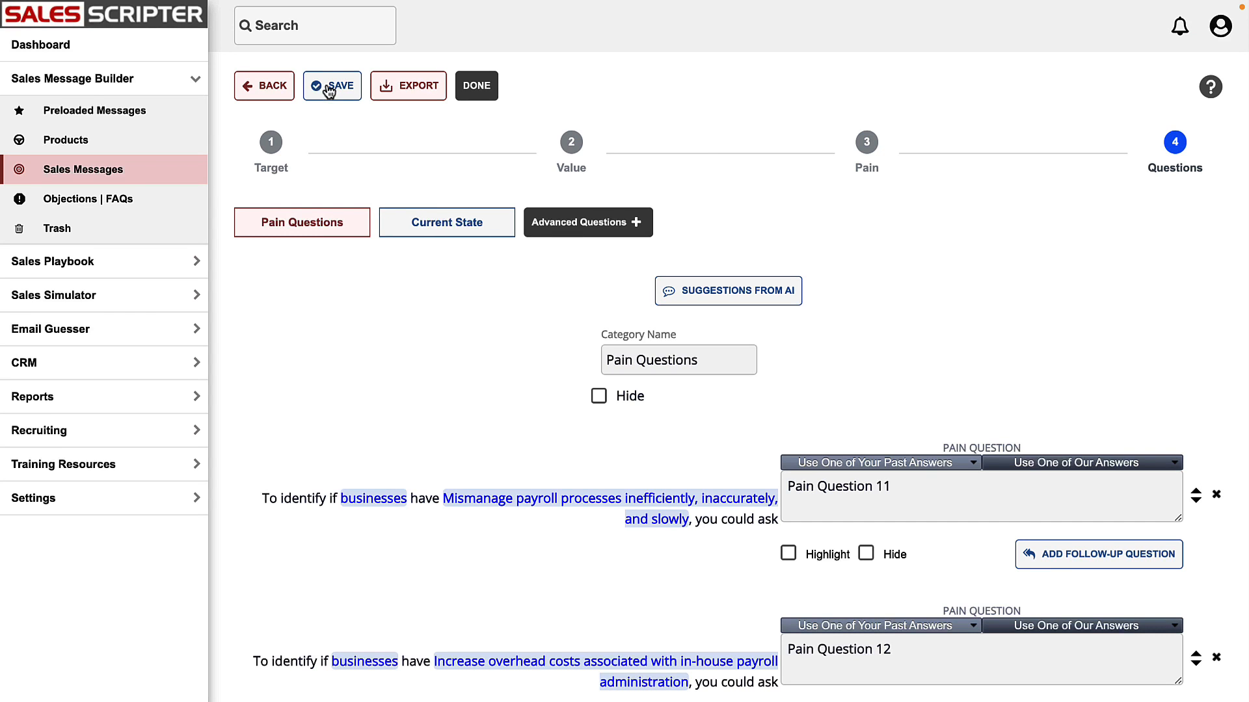
# - Add all AI-suggested pain questions, such as how payroll processes are managed efficiently
pyautogui.click(727, 290)
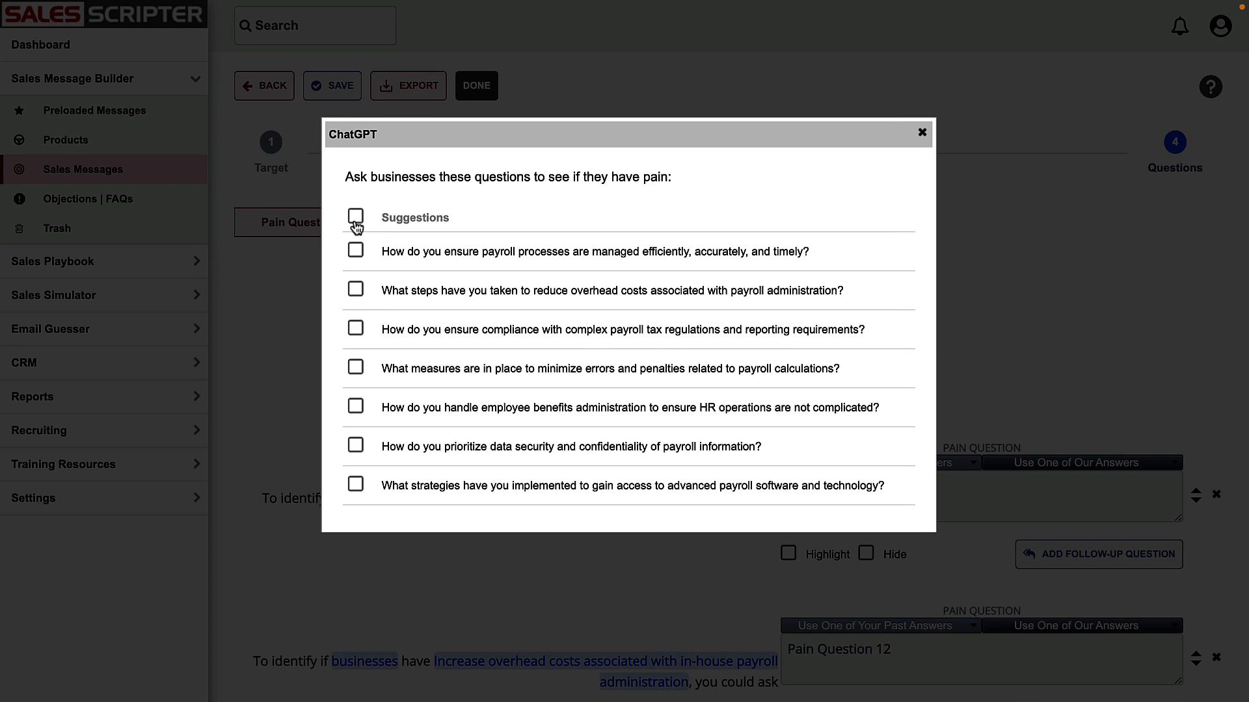
pyautogui.click(355, 217)
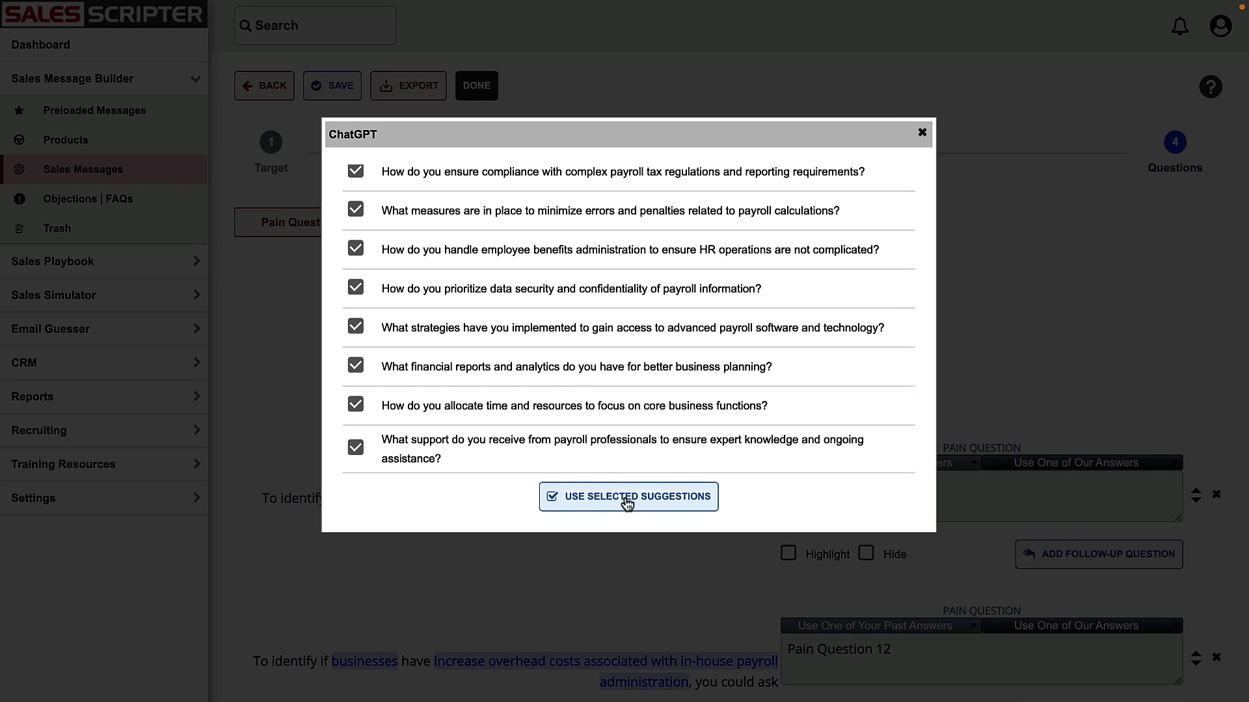
pyautogui.click(628, 497)
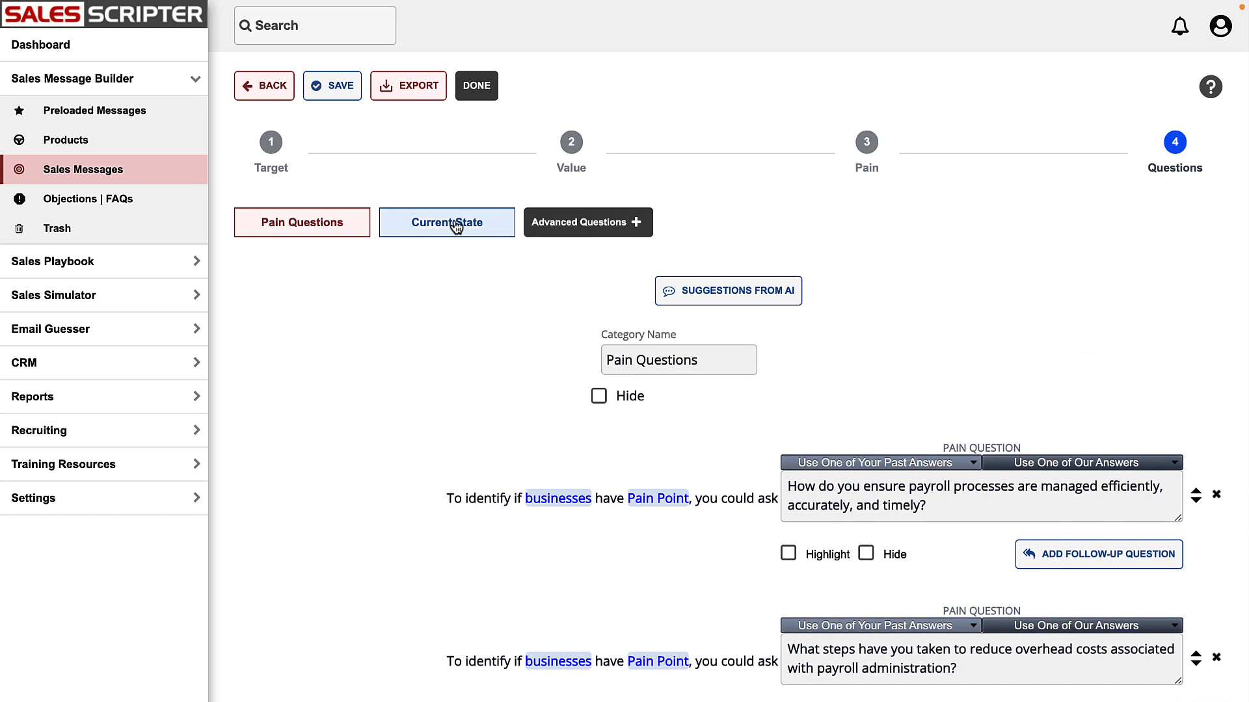
# - Replace the Current State questions with AI suggestions about internal payroll management
pyautogui.click(446, 222)
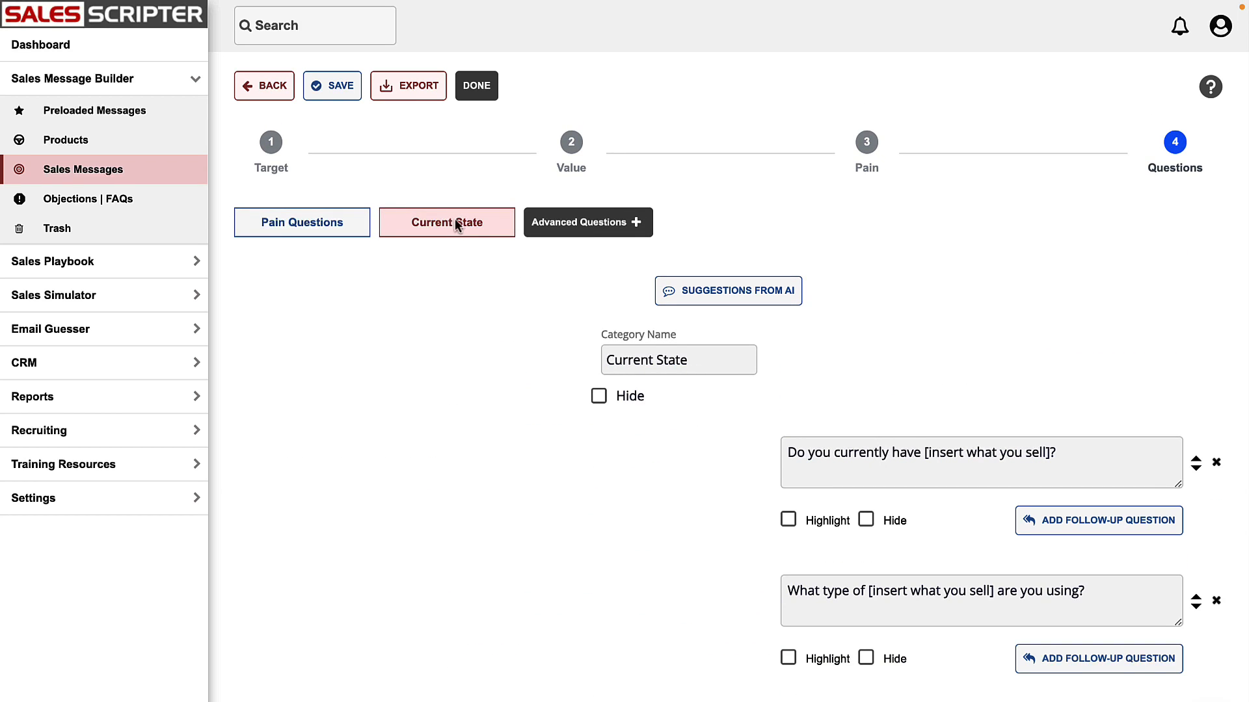
pyautogui.click(727, 290)
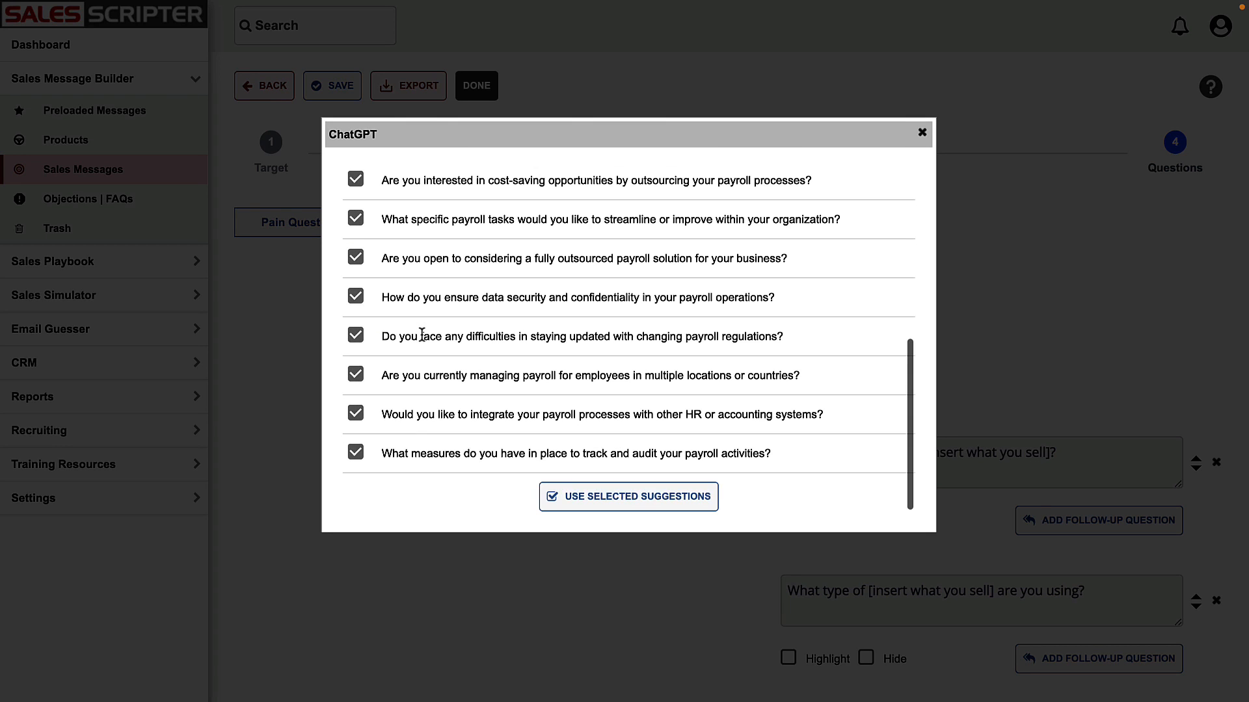
pyautogui.moveTo(880, 421)
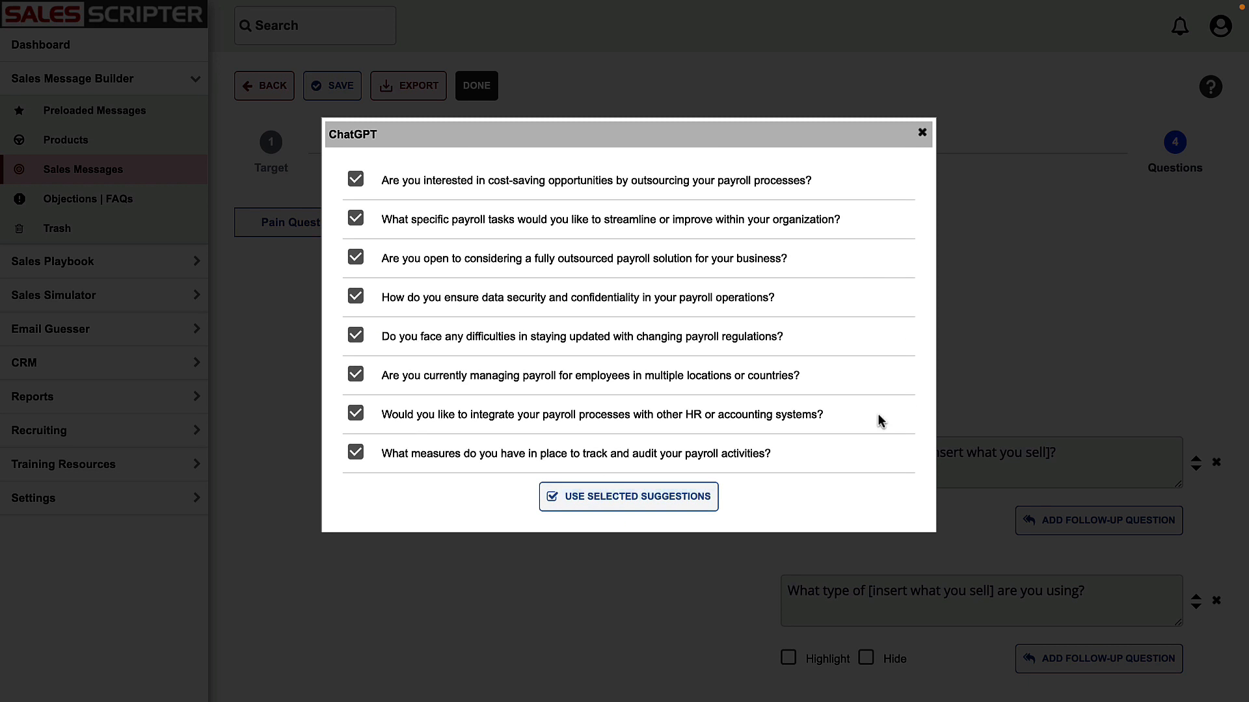
pyautogui.click(629, 497)
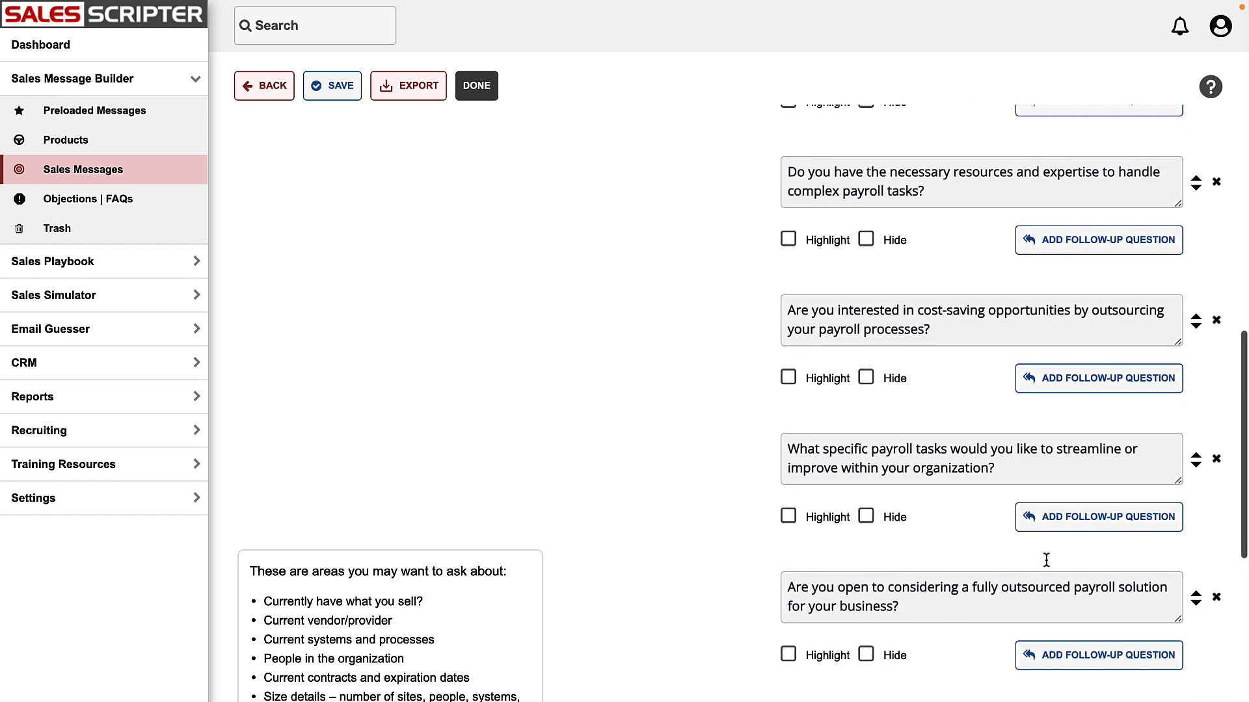
# - Finish the sales message and return to the sales messages list
pyautogui.scroll(-3)
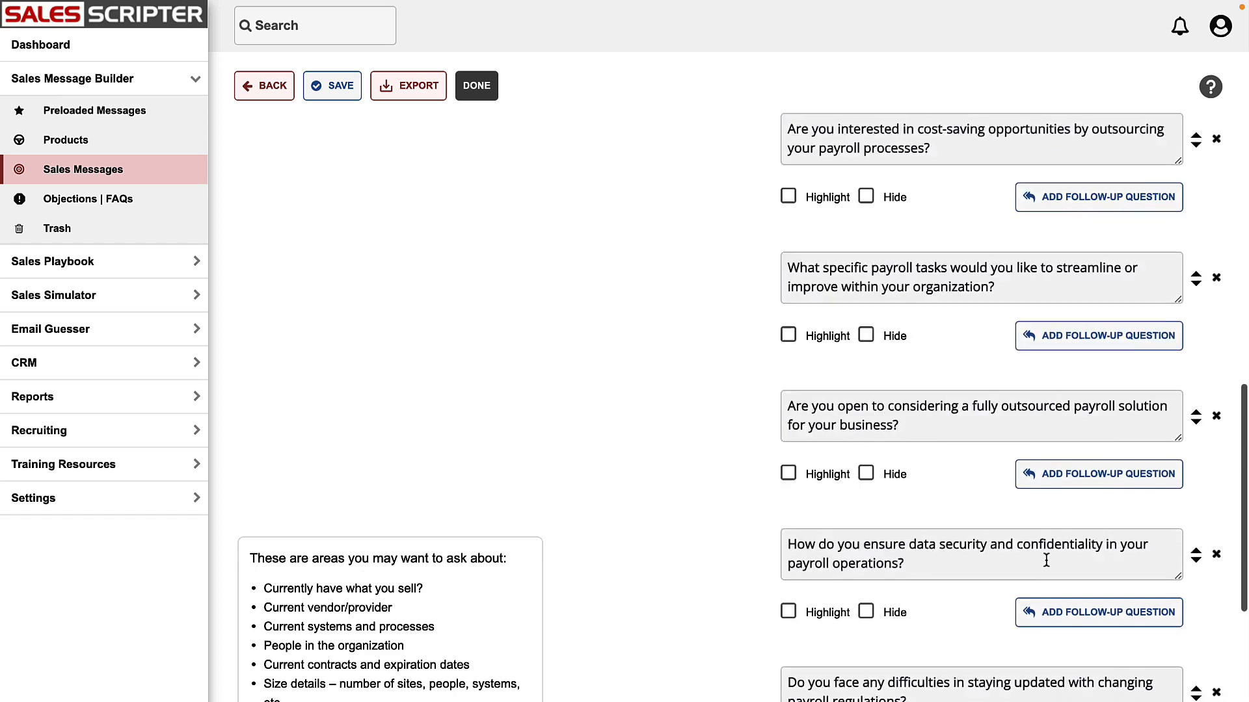
pyautogui.click(475, 85)
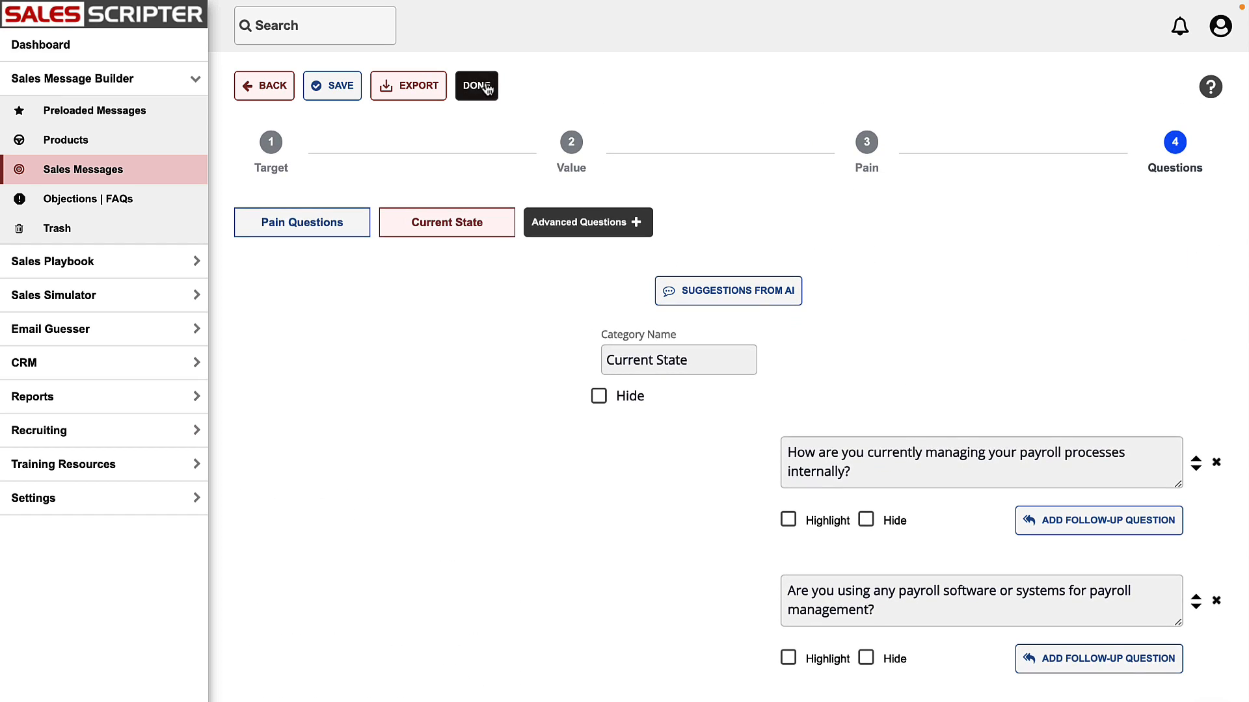
pyautogui.click(476, 85)
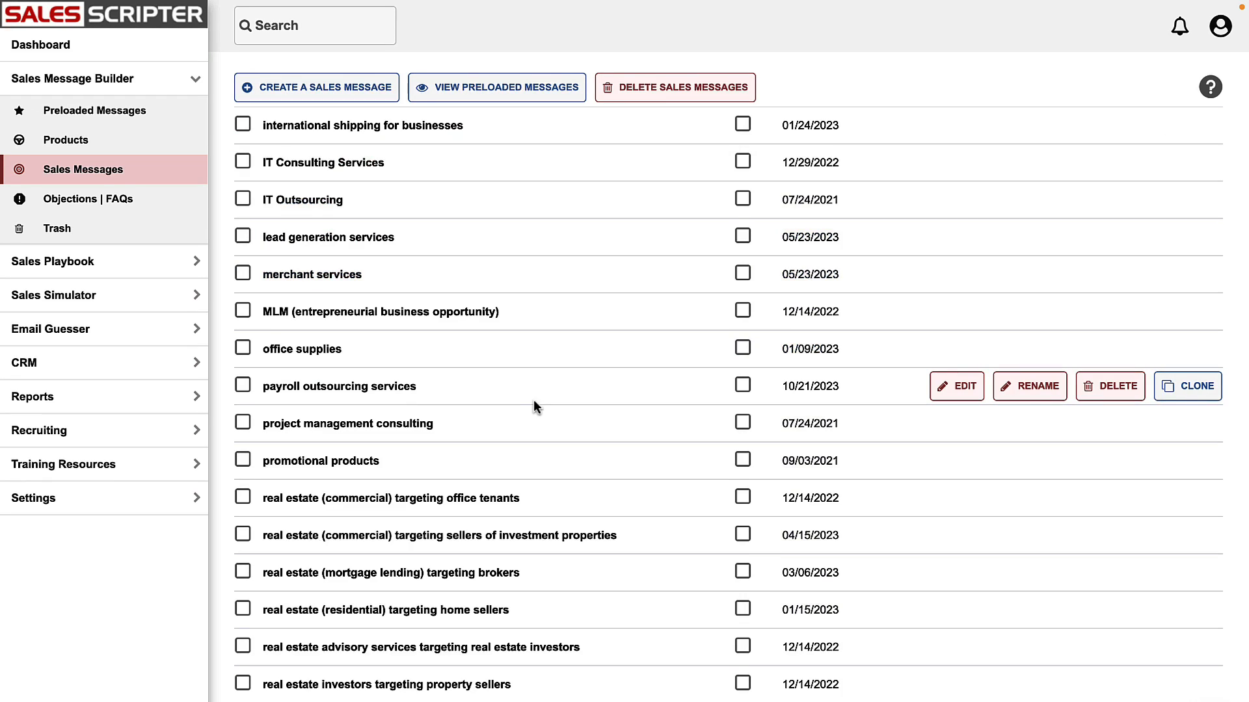
pyautogui.moveTo(398, 409)
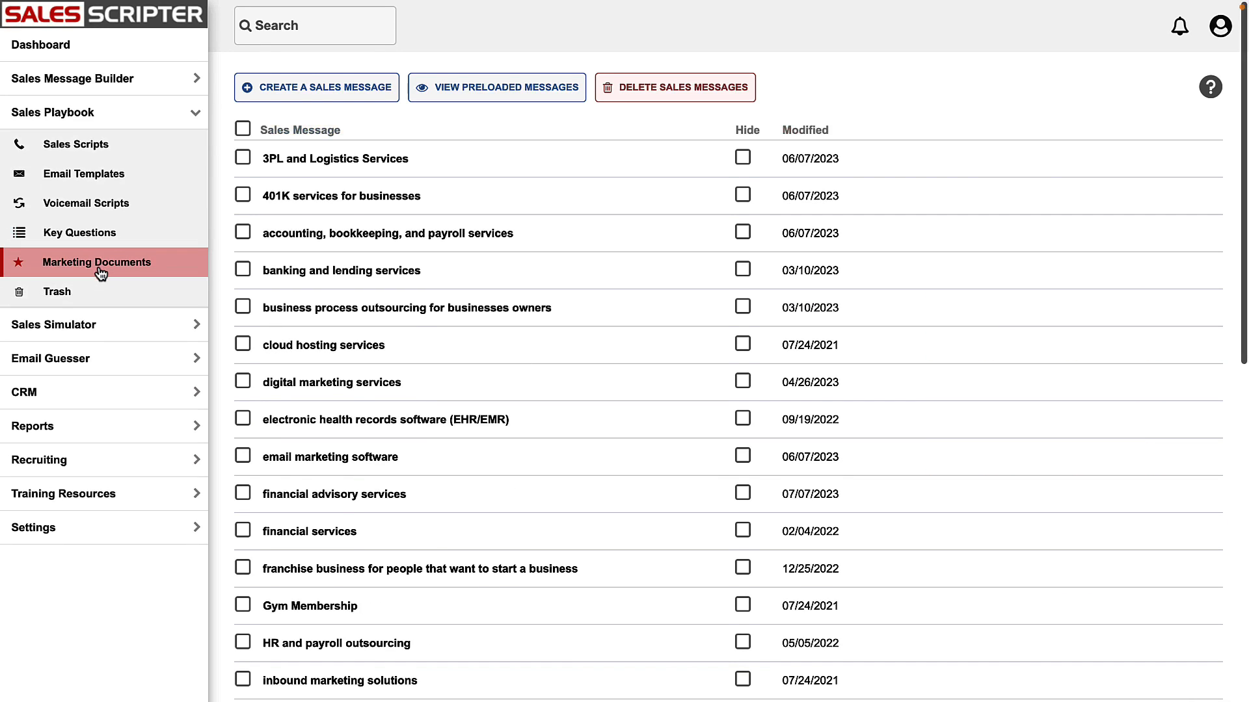
pyautogui.moveTo(83, 174)
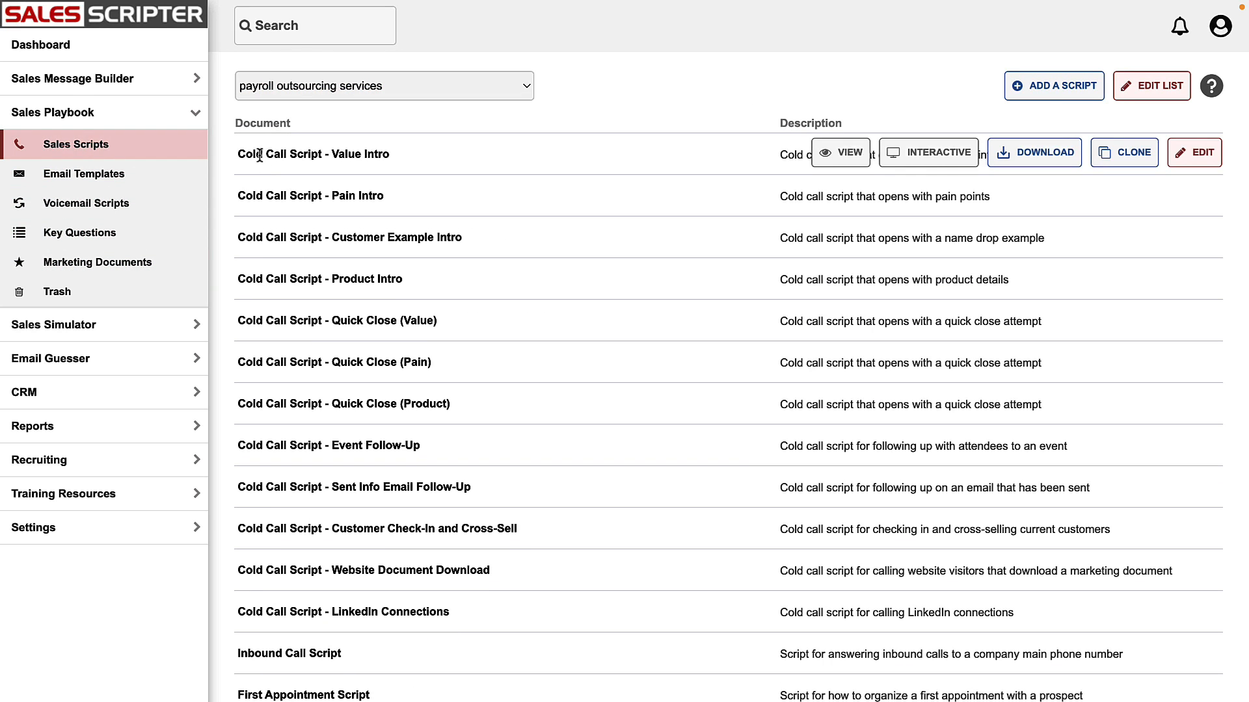
# - View the 'Cold Call Script - Value Intro' from the Sales Scripts list
pyautogui.scroll(-3)
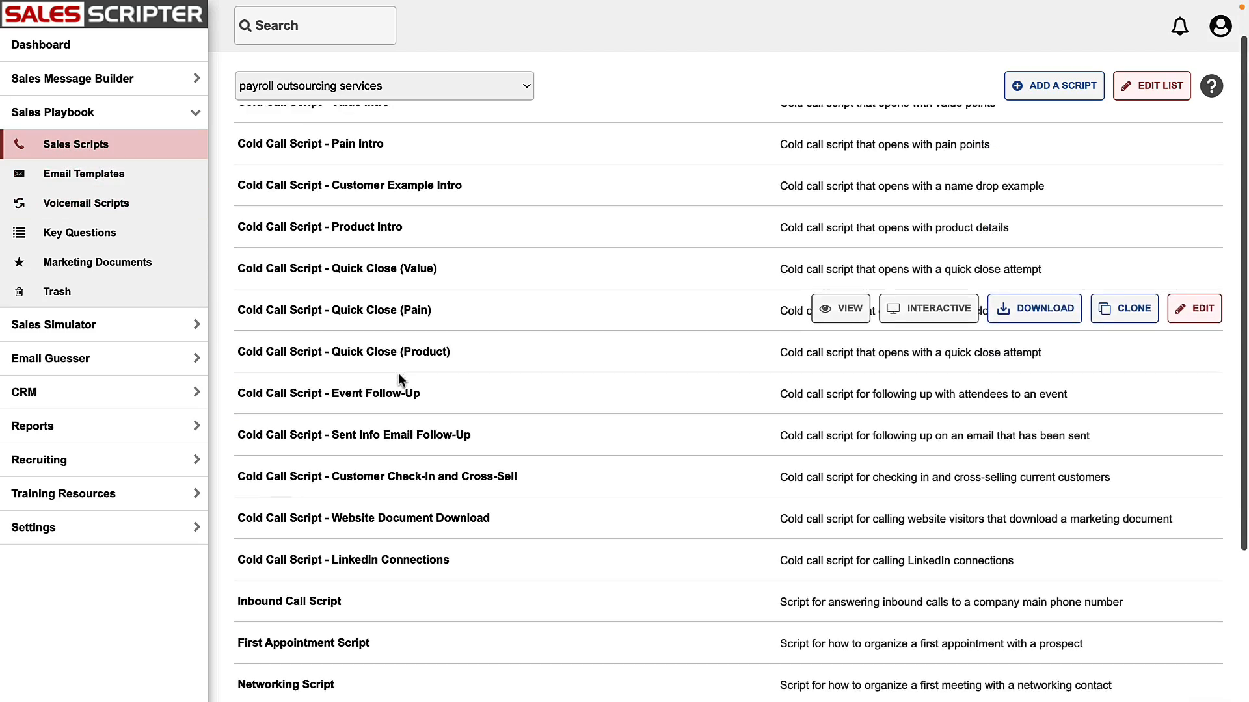
pyautogui.scroll(-3)
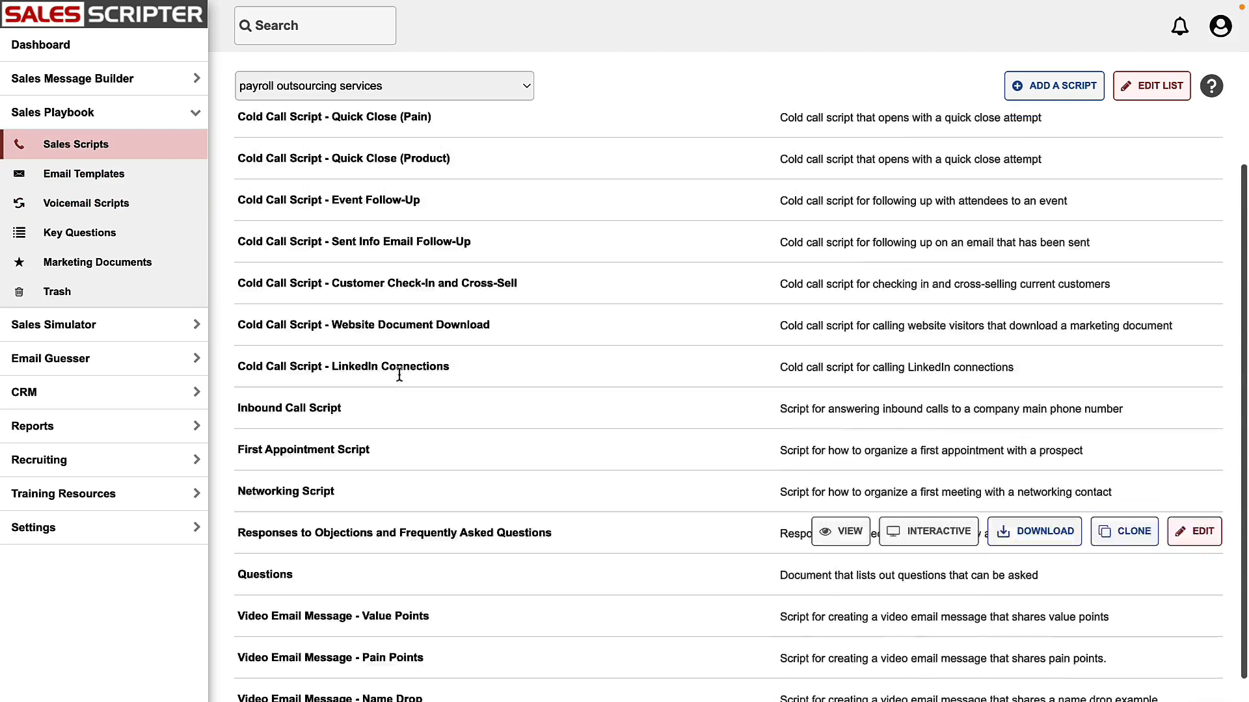
pyautogui.scroll(3)
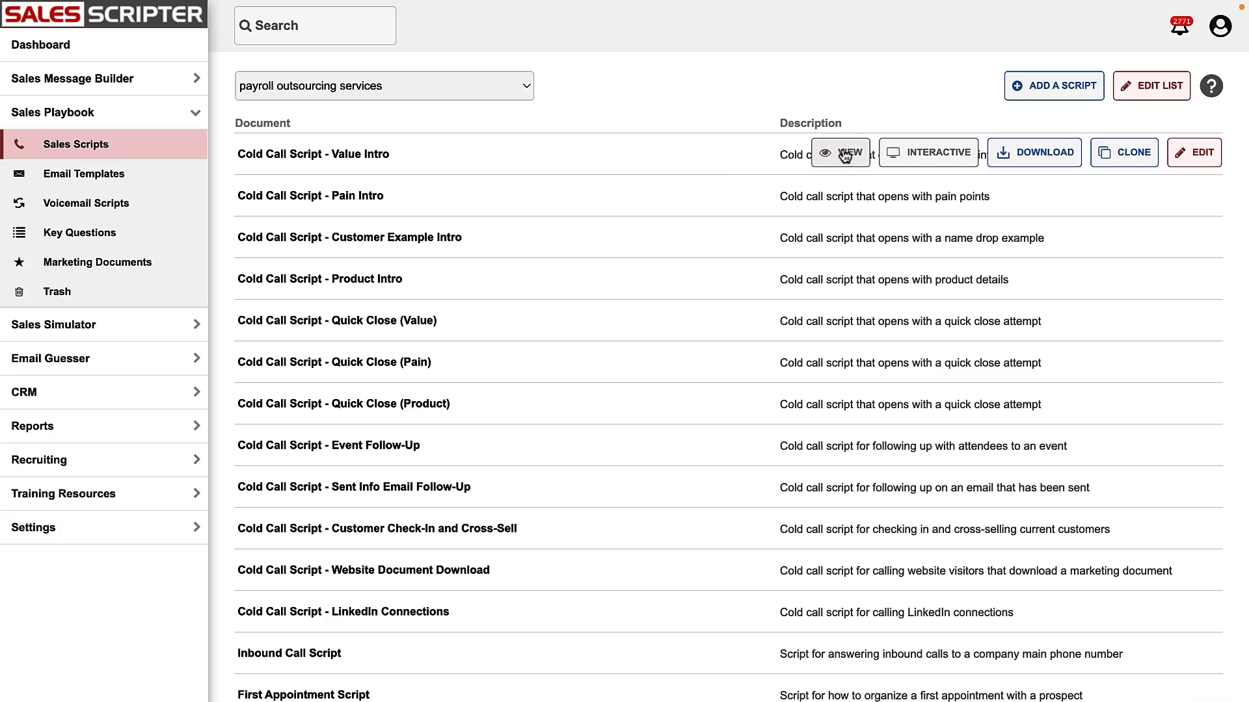
pyautogui.click(840, 153)
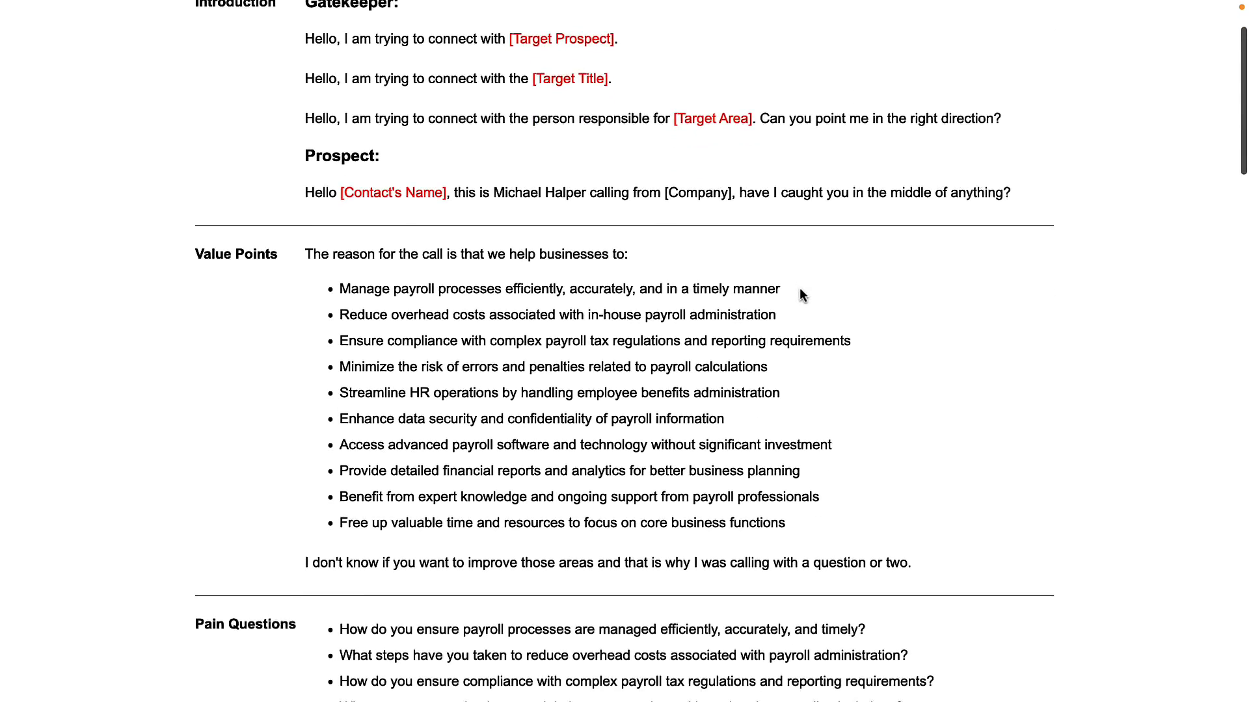
# - Scroll through the cold call script's introduction, value points and pain questions
pyautogui.scroll(-3)
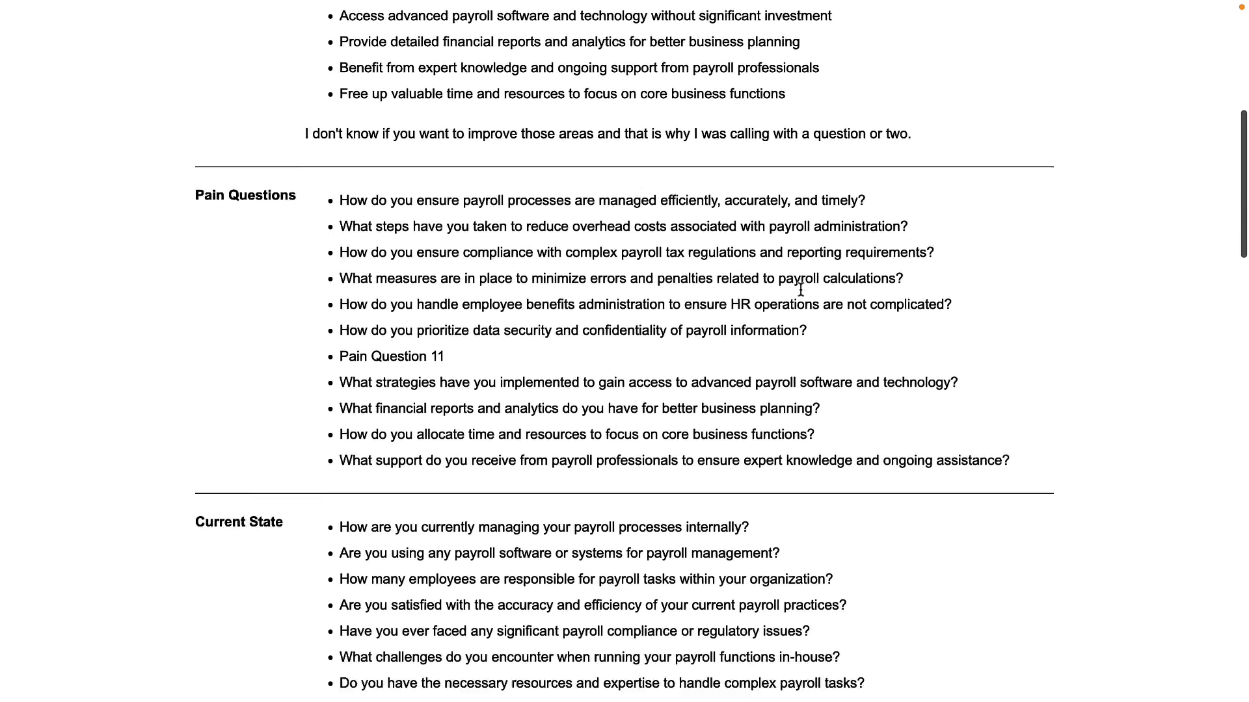
pyautogui.scroll(-3)
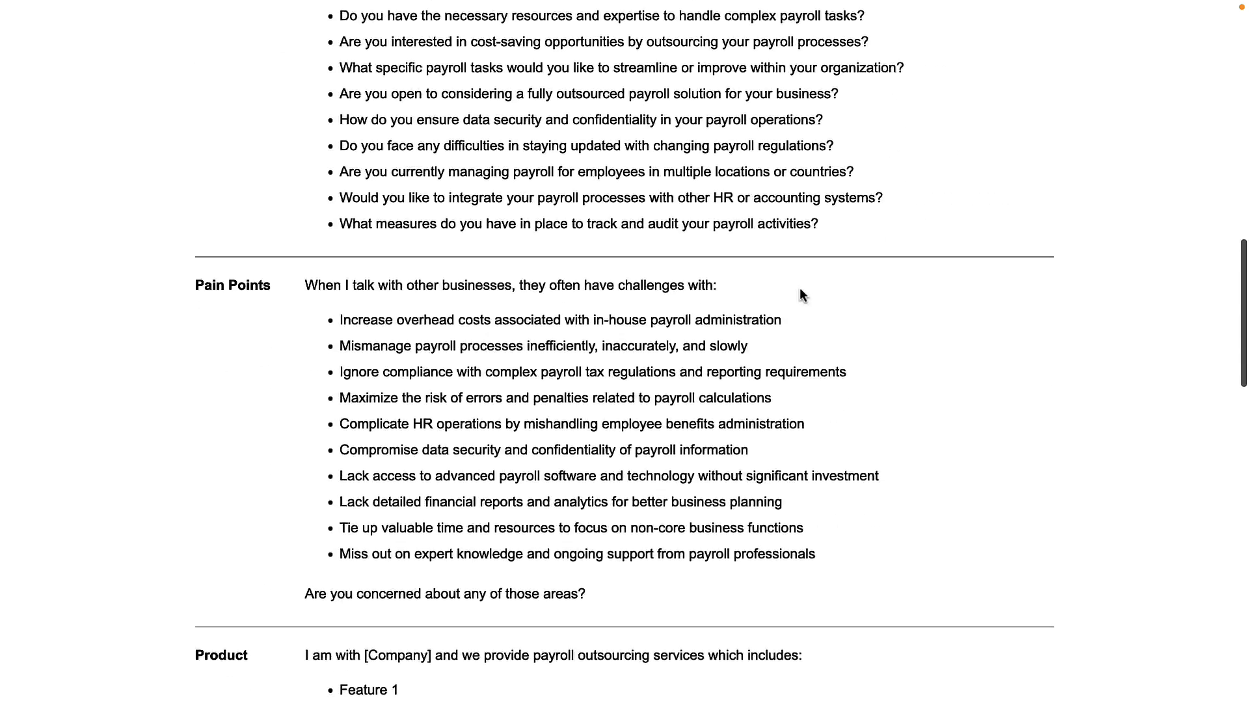
pyautogui.scroll(-3)
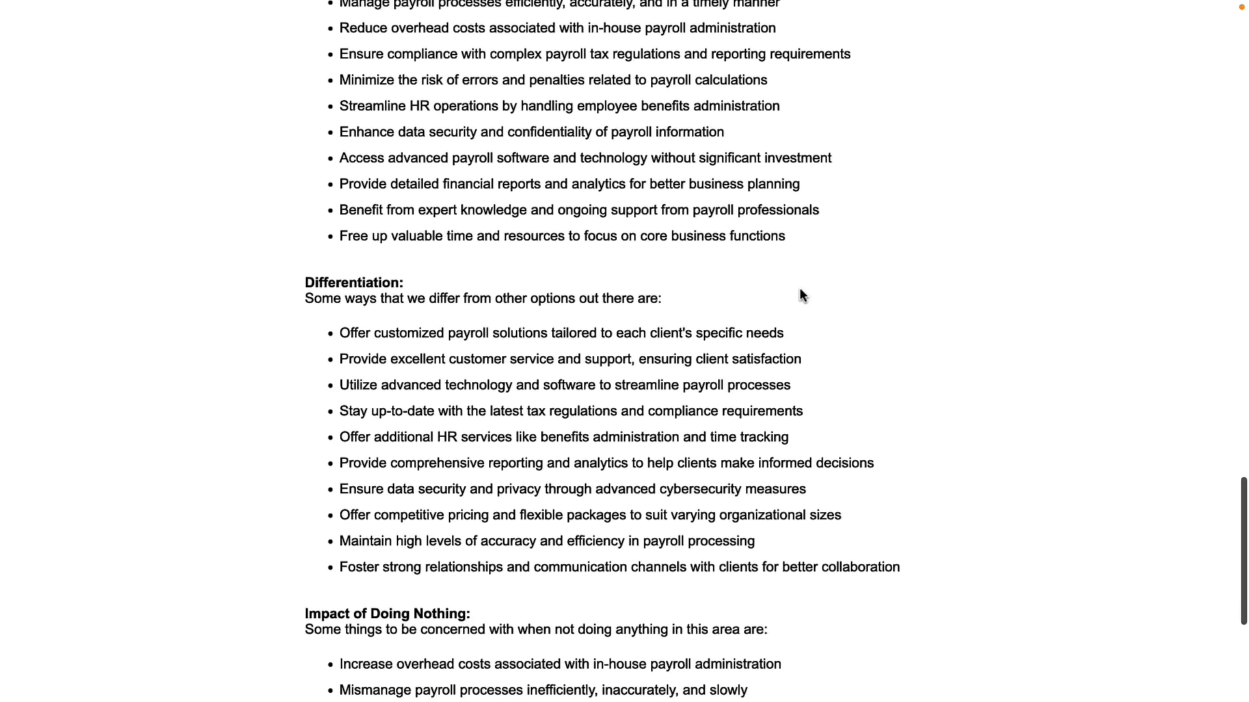
pyautogui.scroll(-3)
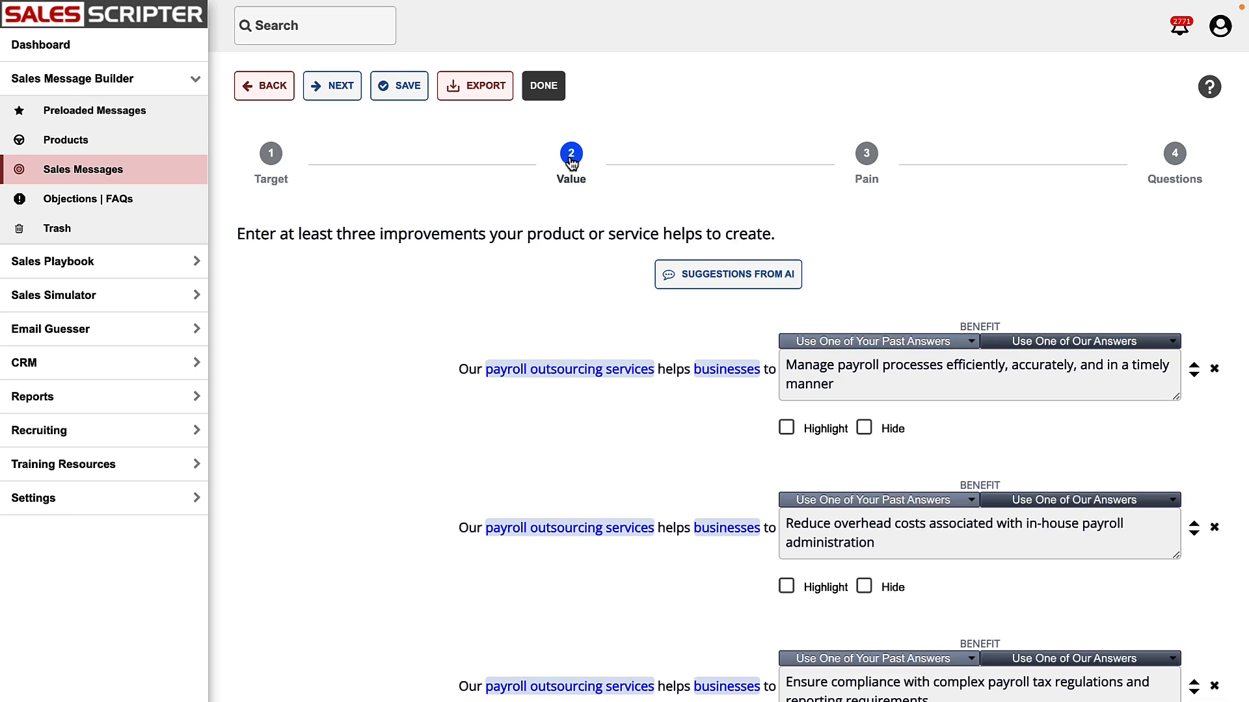
pyautogui.moveTo(538, 221)
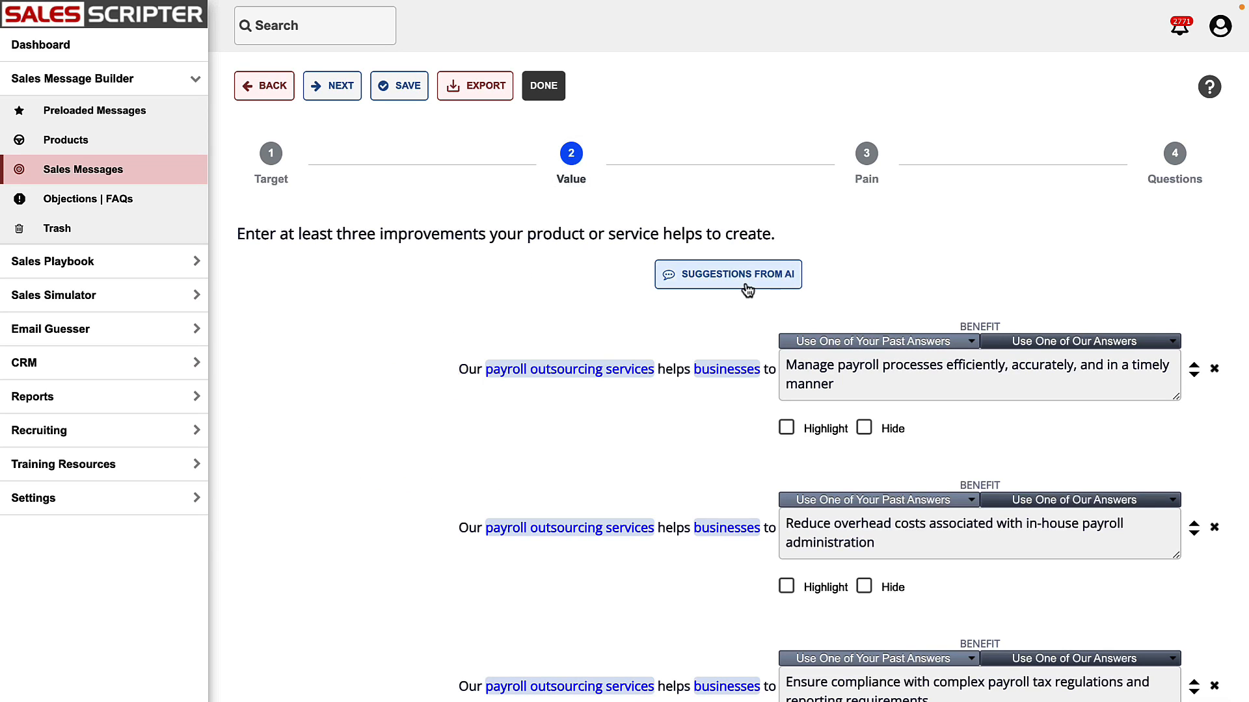
pyautogui.moveTo(756, 358)
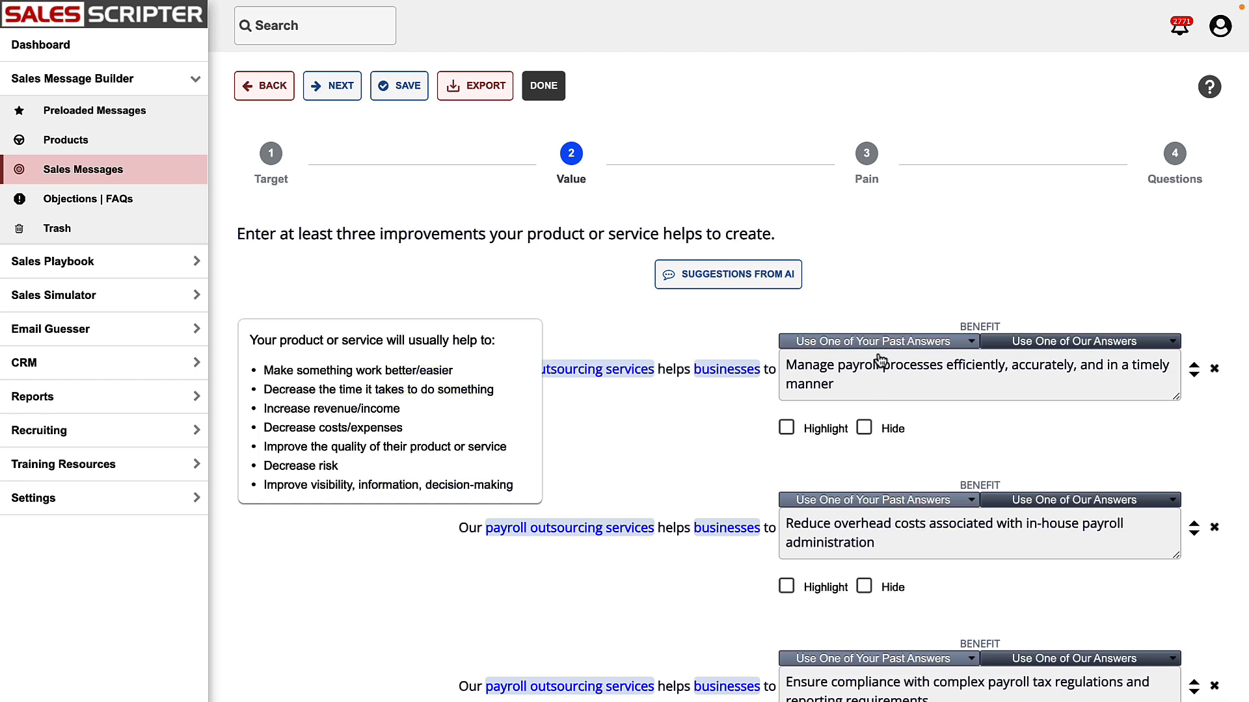
pyautogui.scroll(-3)
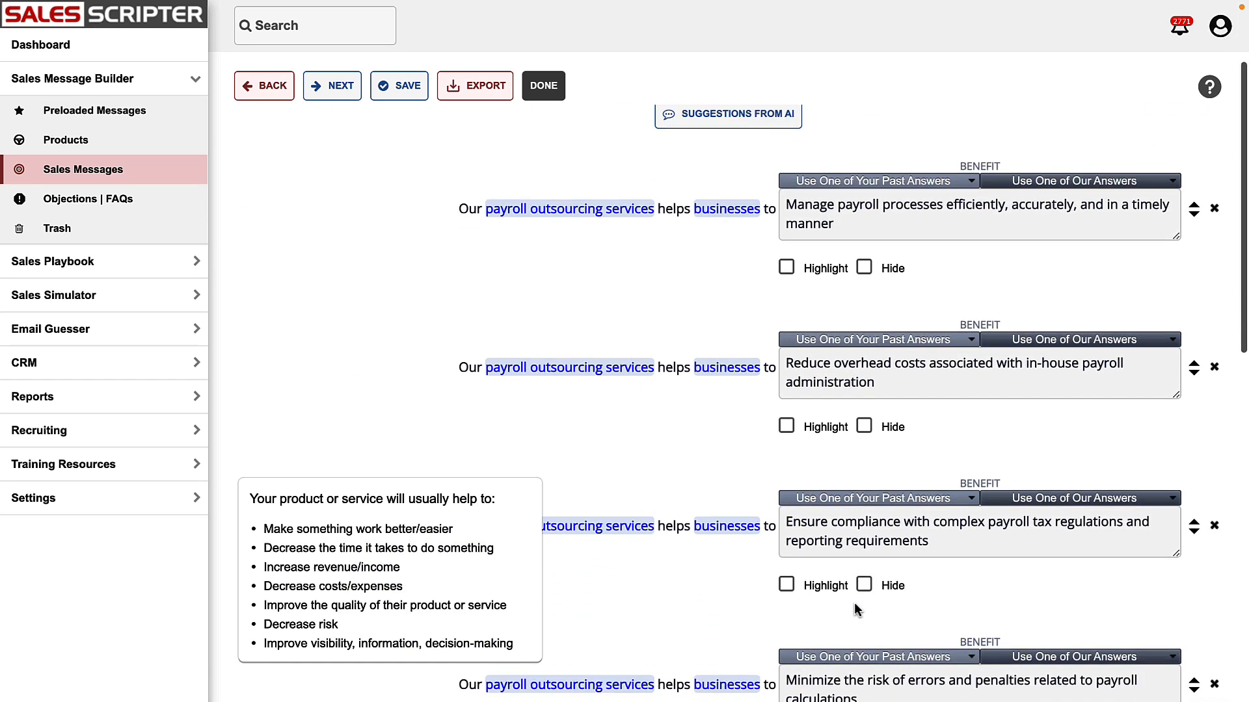
pyautogui.scroll(-3)
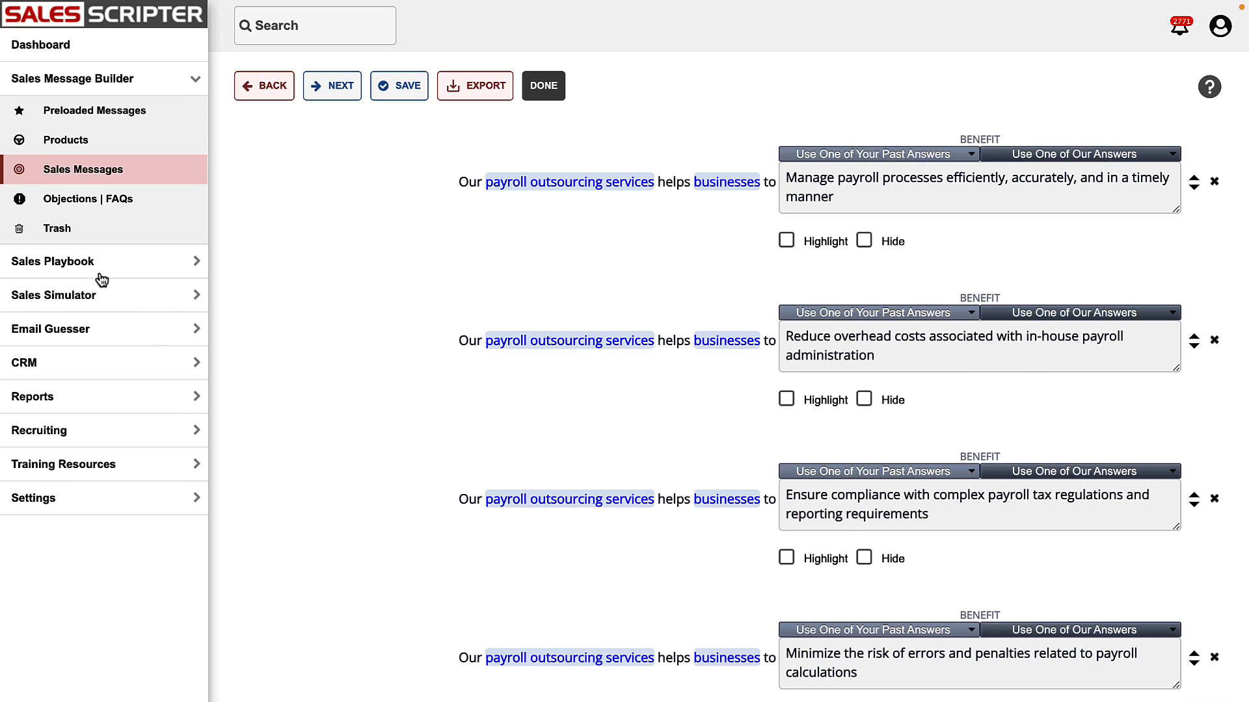
# - Show the Email Templates list under Sales Playbook
pyautogui.click(54, 261)
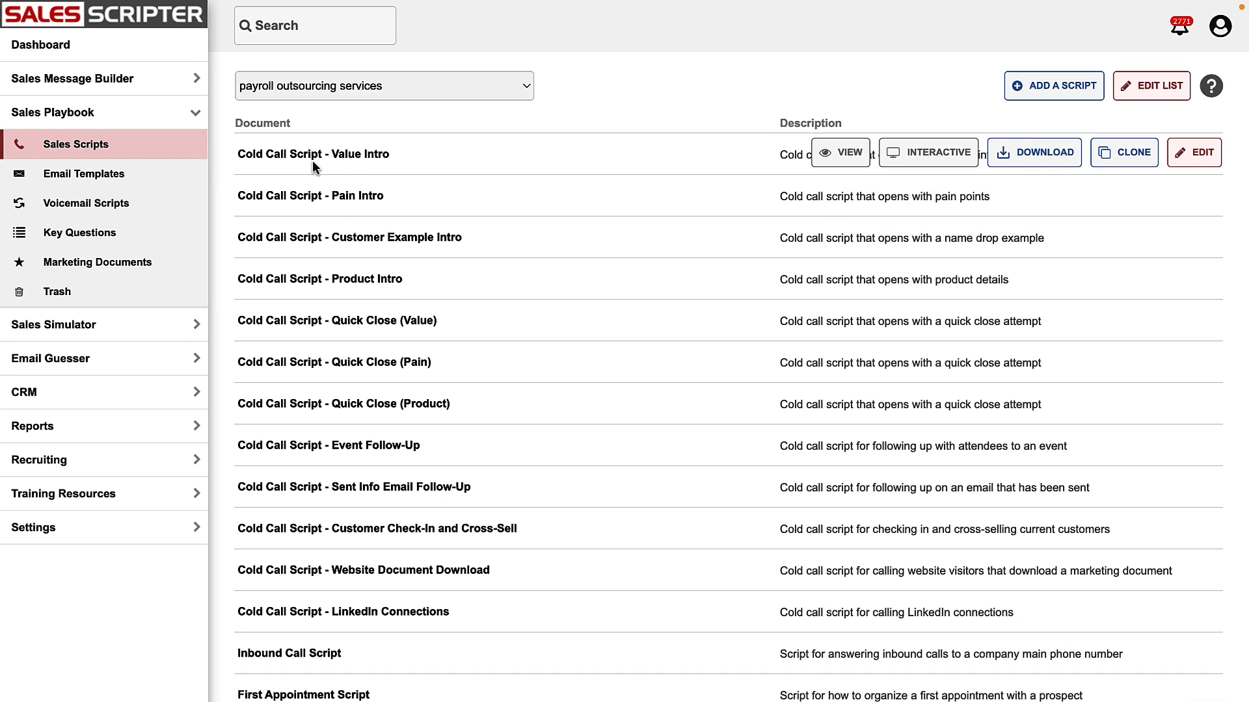
pyautogui.moveTo(536, 398)
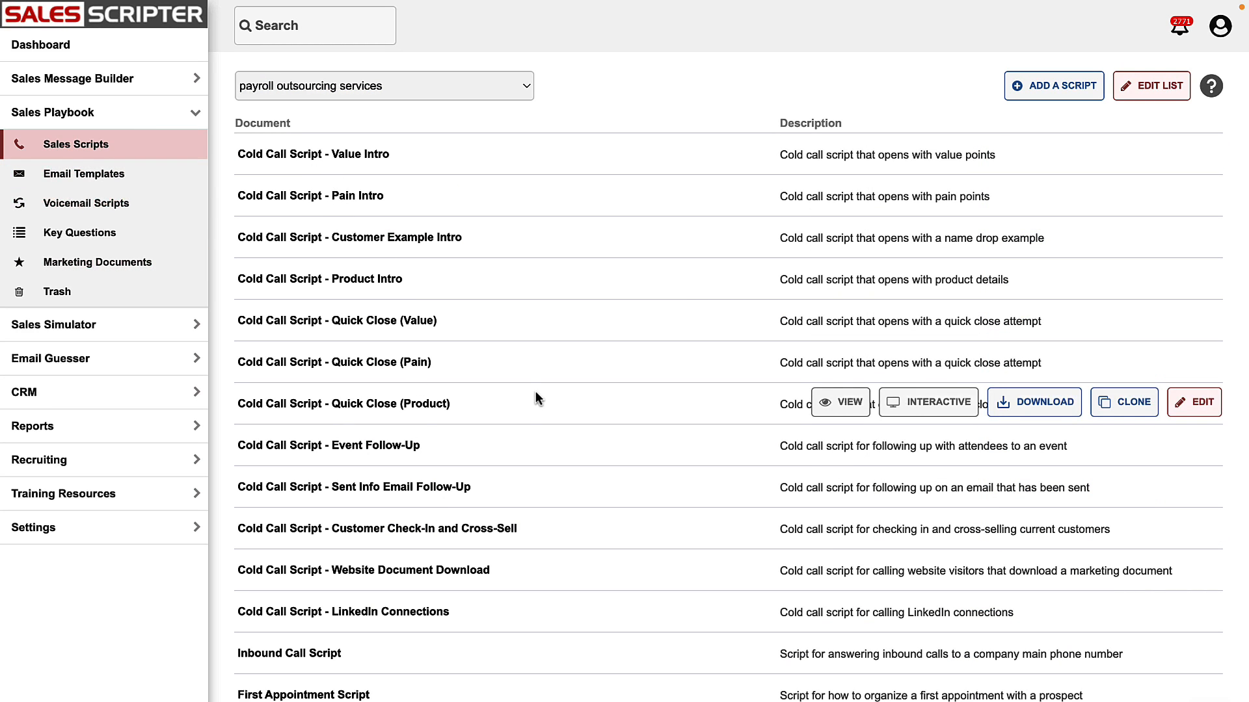
pyautogui.click(84, 174)
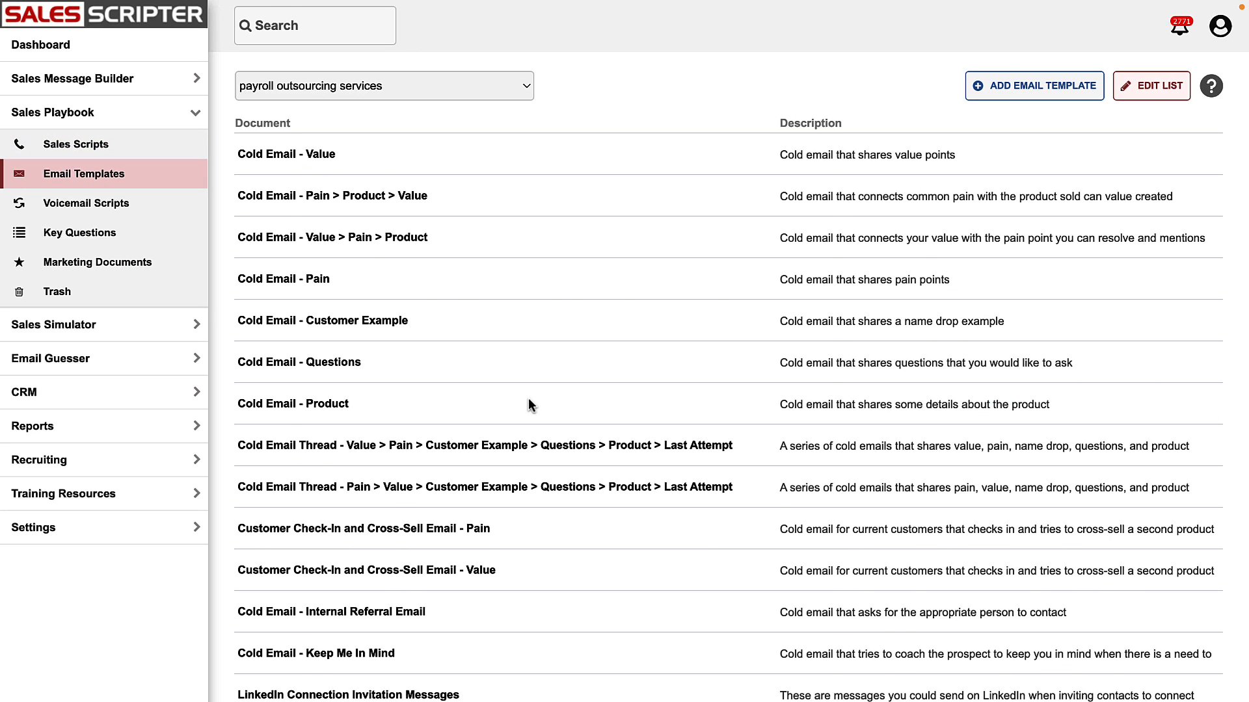